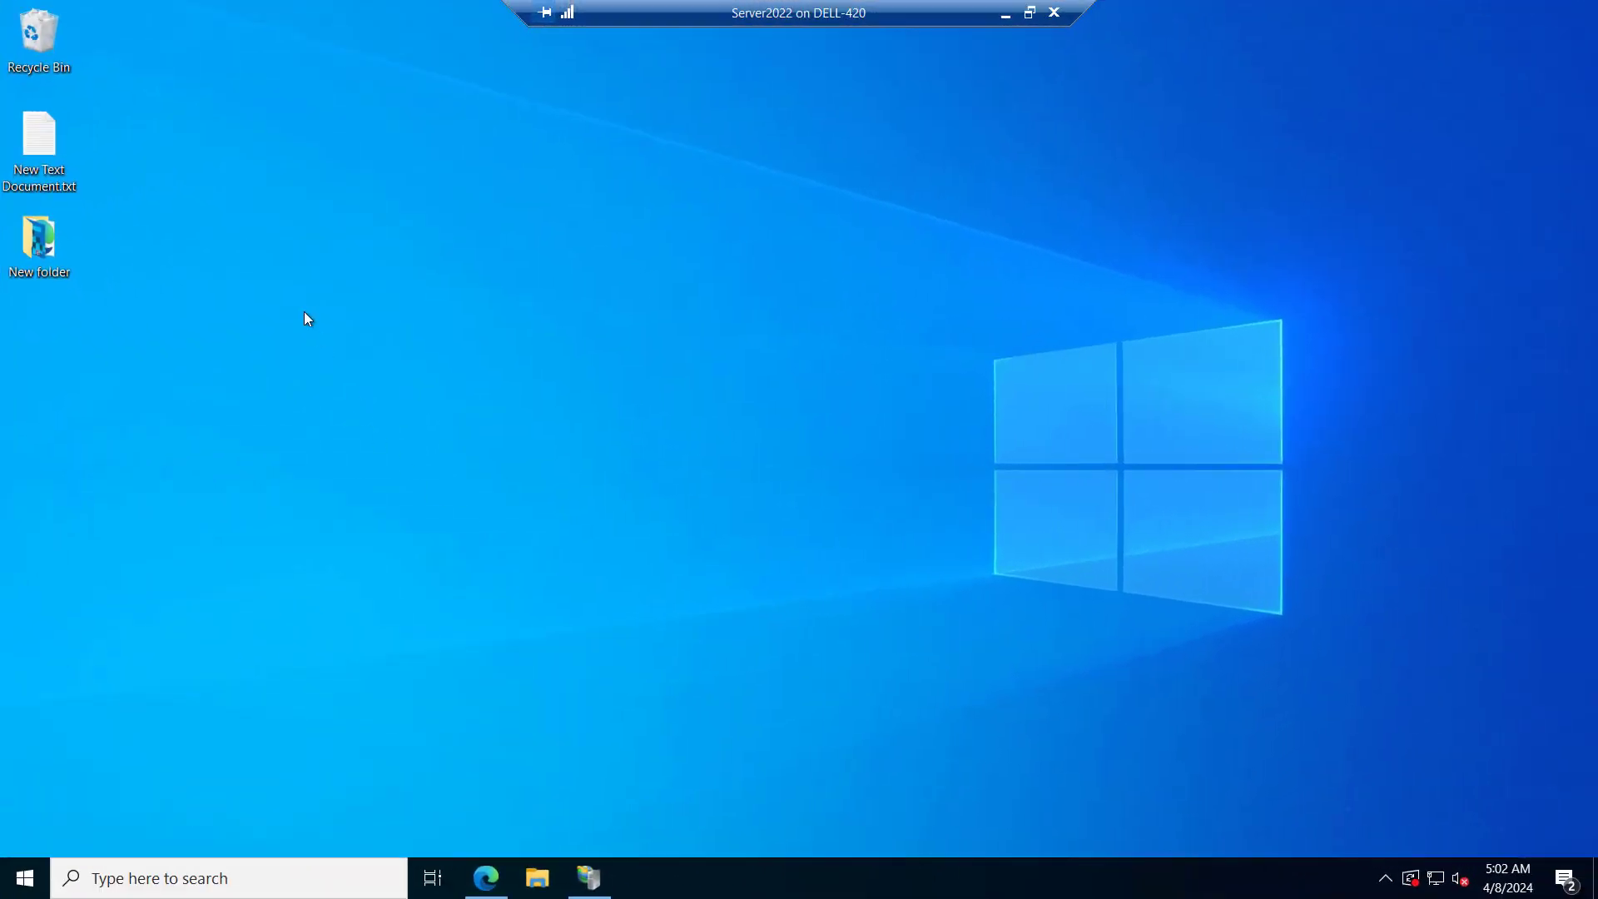
{"action": "mouse_move", "coordinate": [912, 423]}
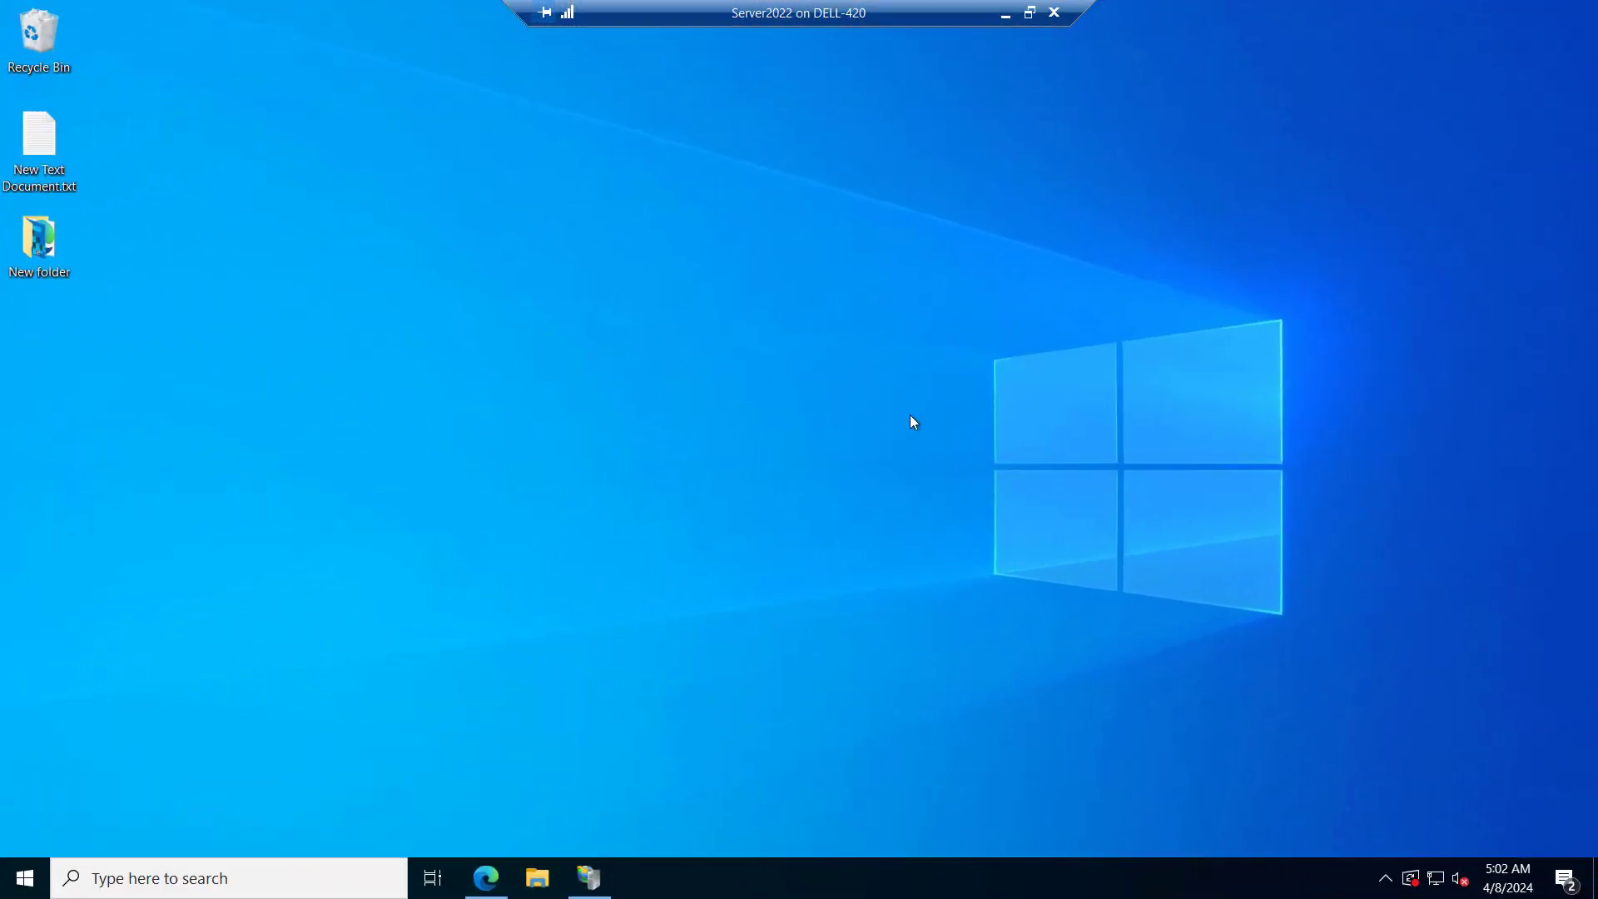
{"action": "mouse_move", "coordinate": [488, 878]}
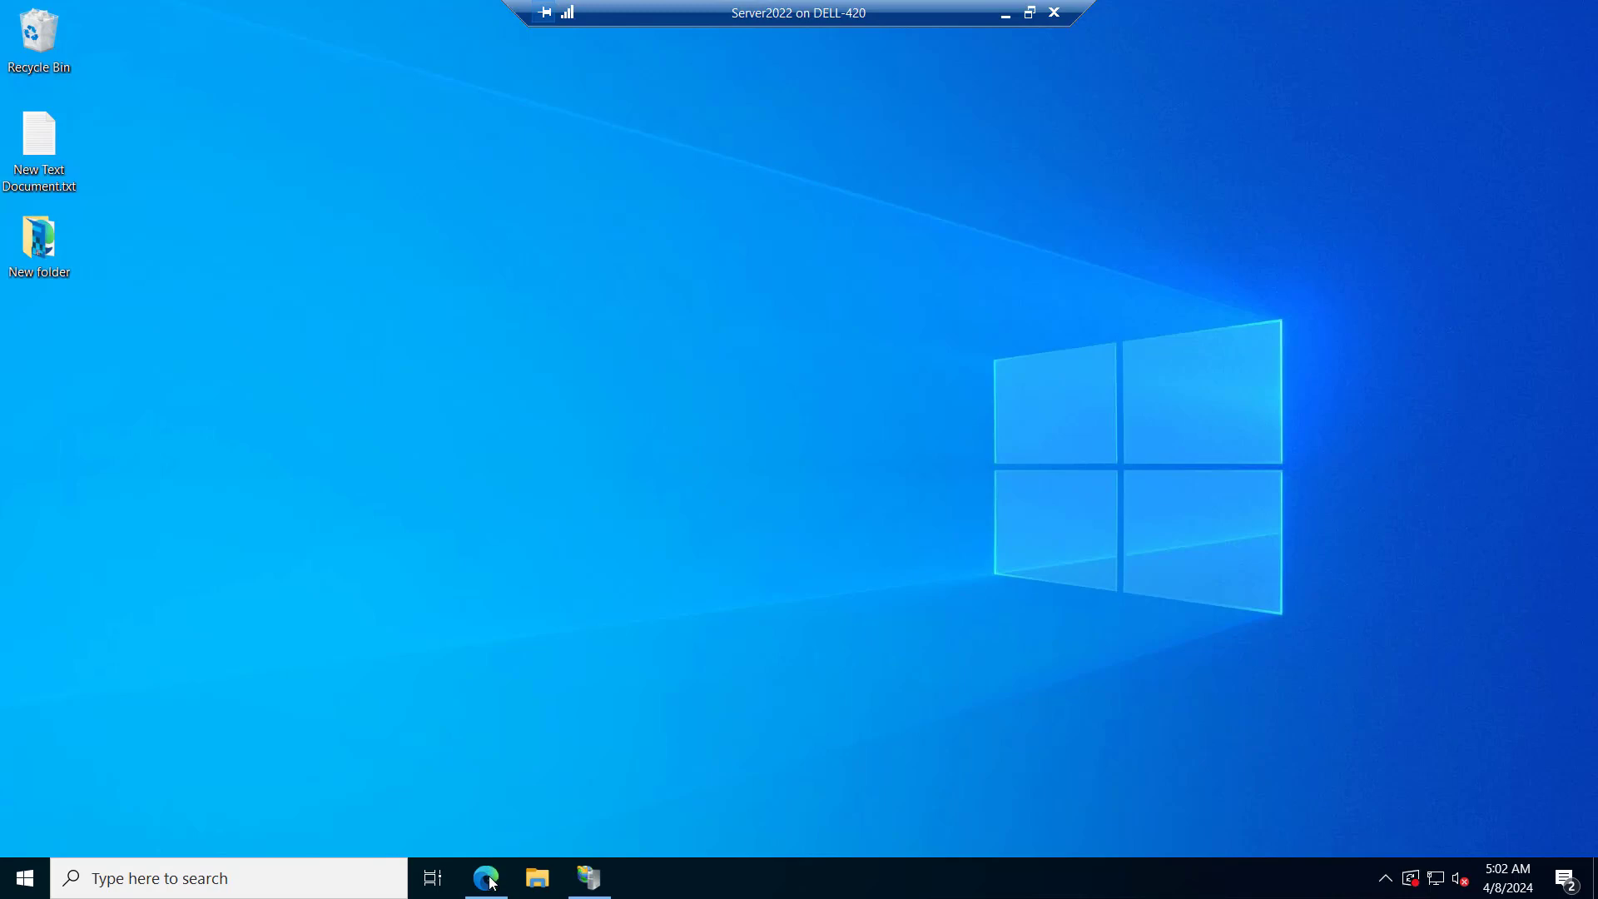
Download the phpMyAdmin 5.2.1 all-languages zip from the official downloads page and view recent downloads.
{"action": "left_click", "coordinate": [486, 877]}
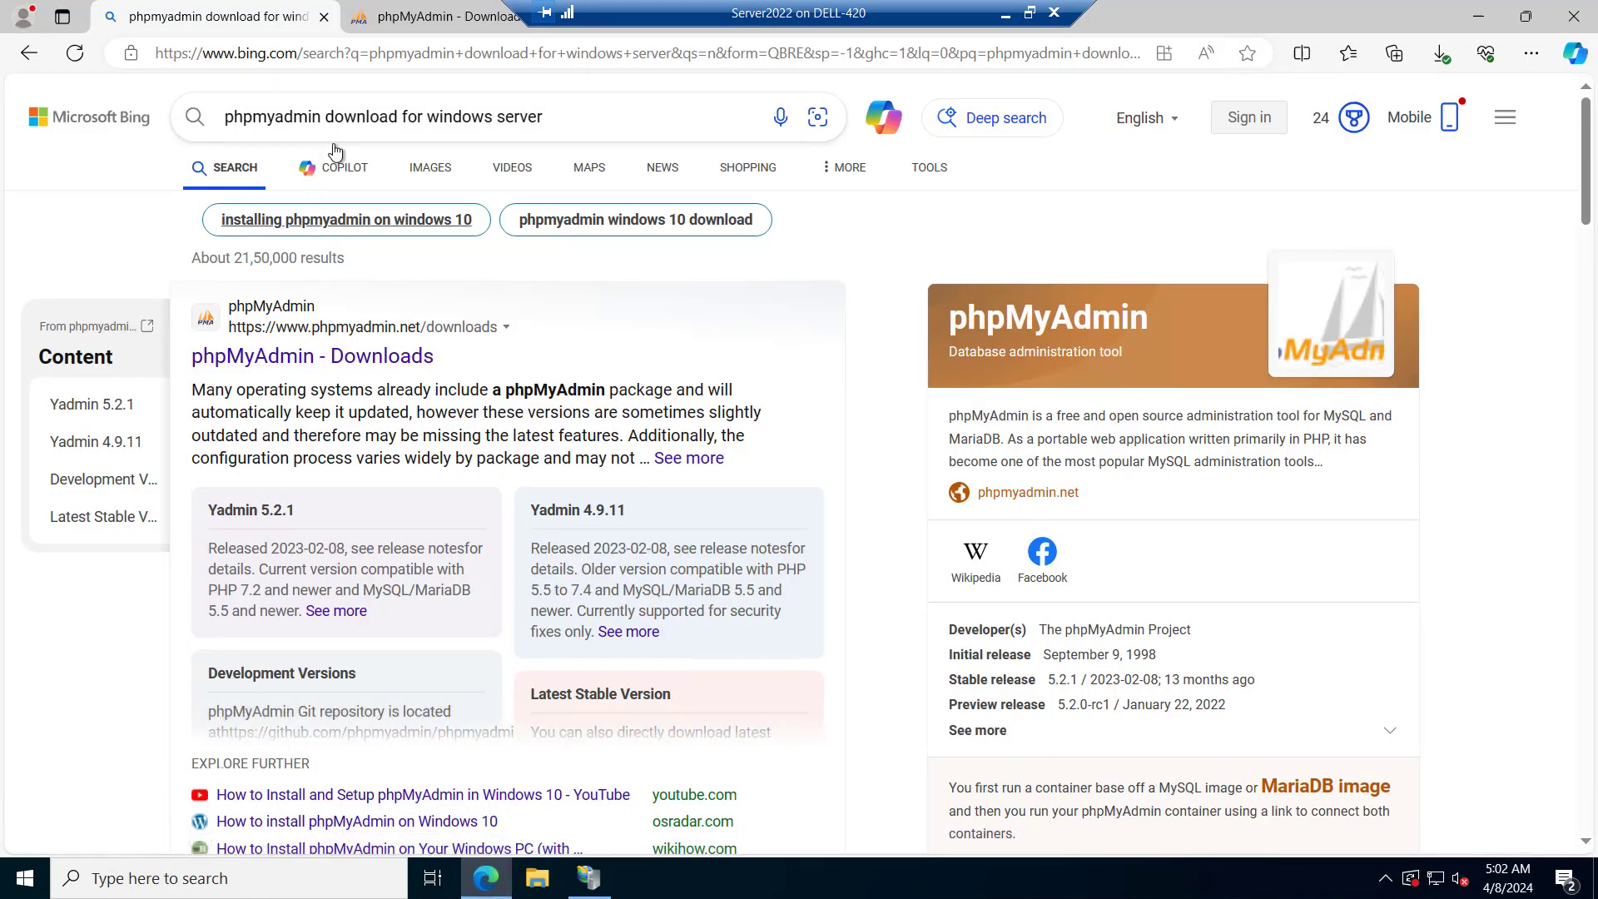
{"action": "left_click", "coordinate": [408, 117]}
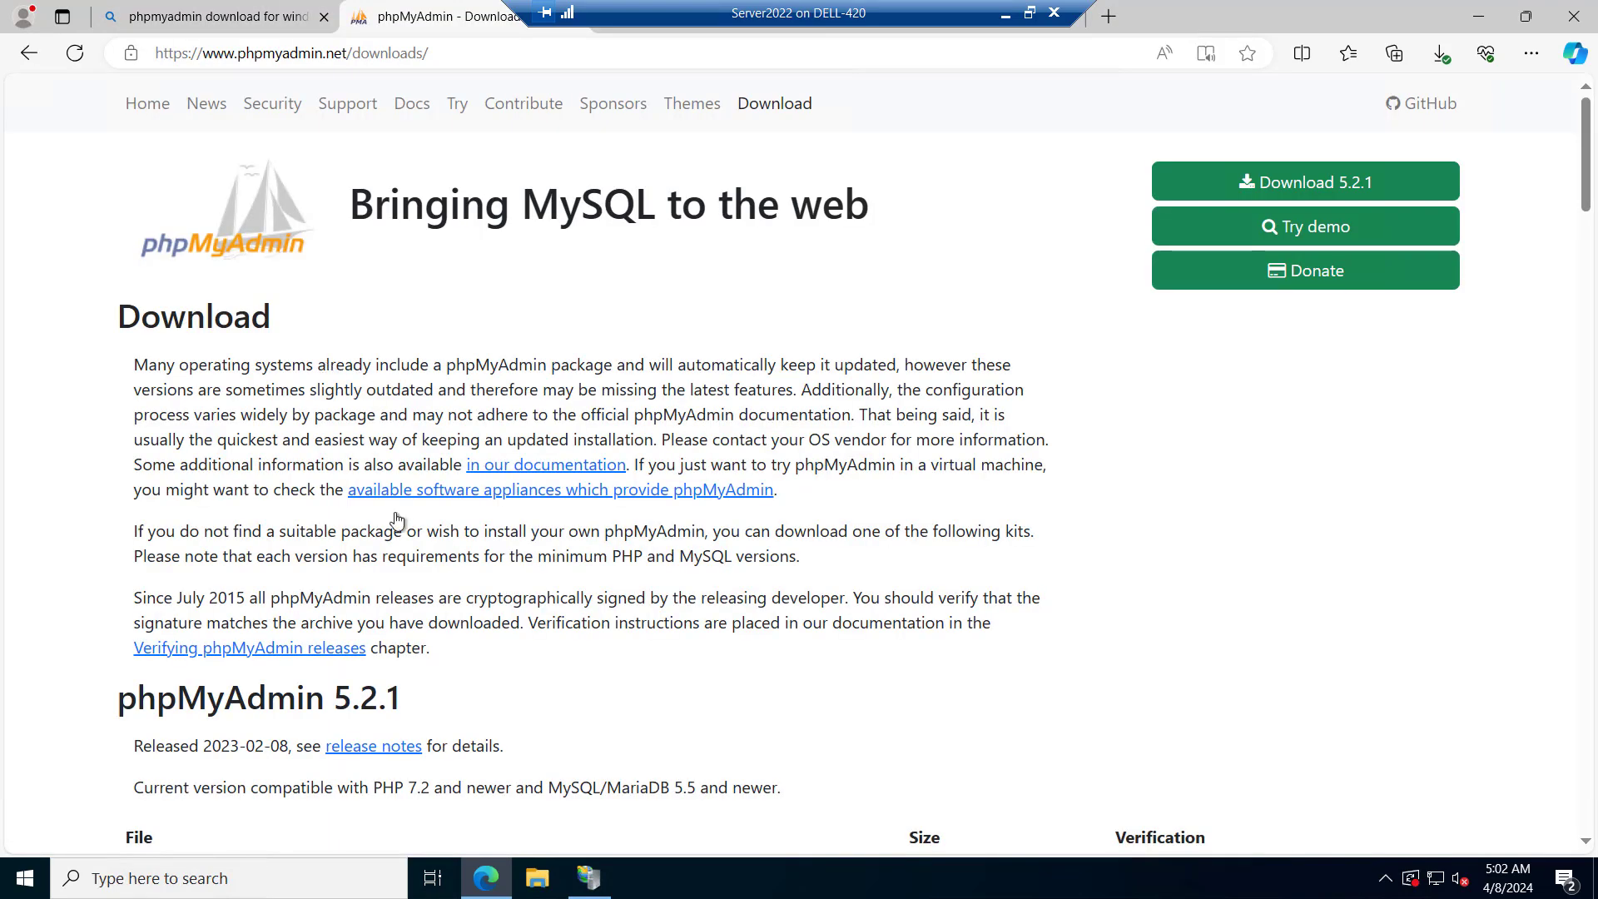
{"action": "mouse_move", "coordinate": [665, 486]}
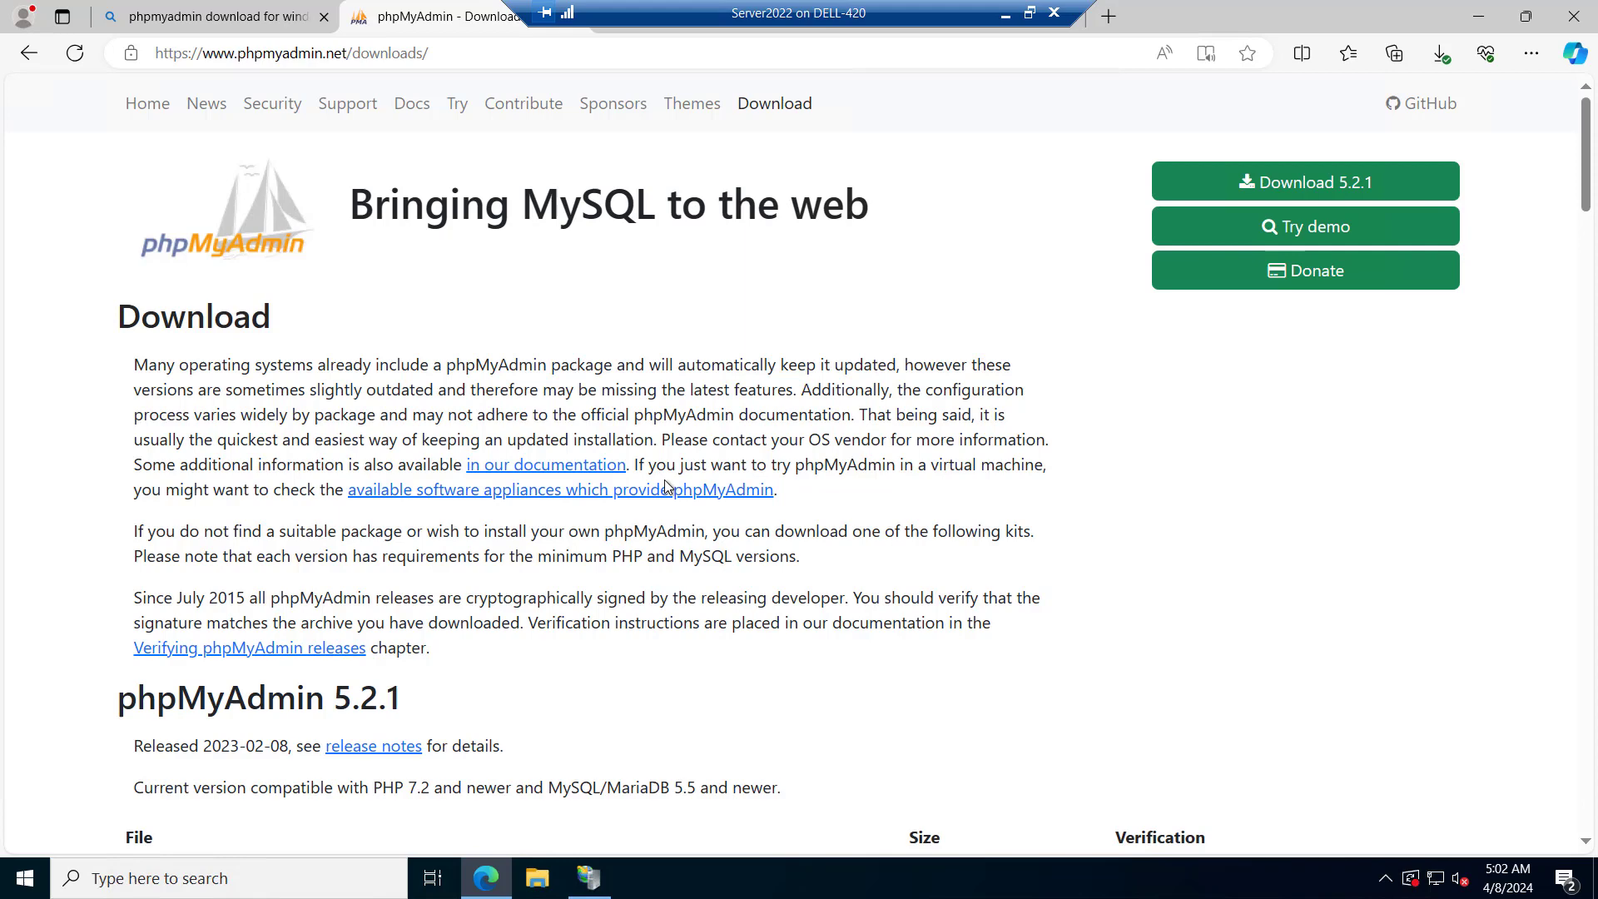
{"action": "mouse_move", "coordinate": [1305, 181]}
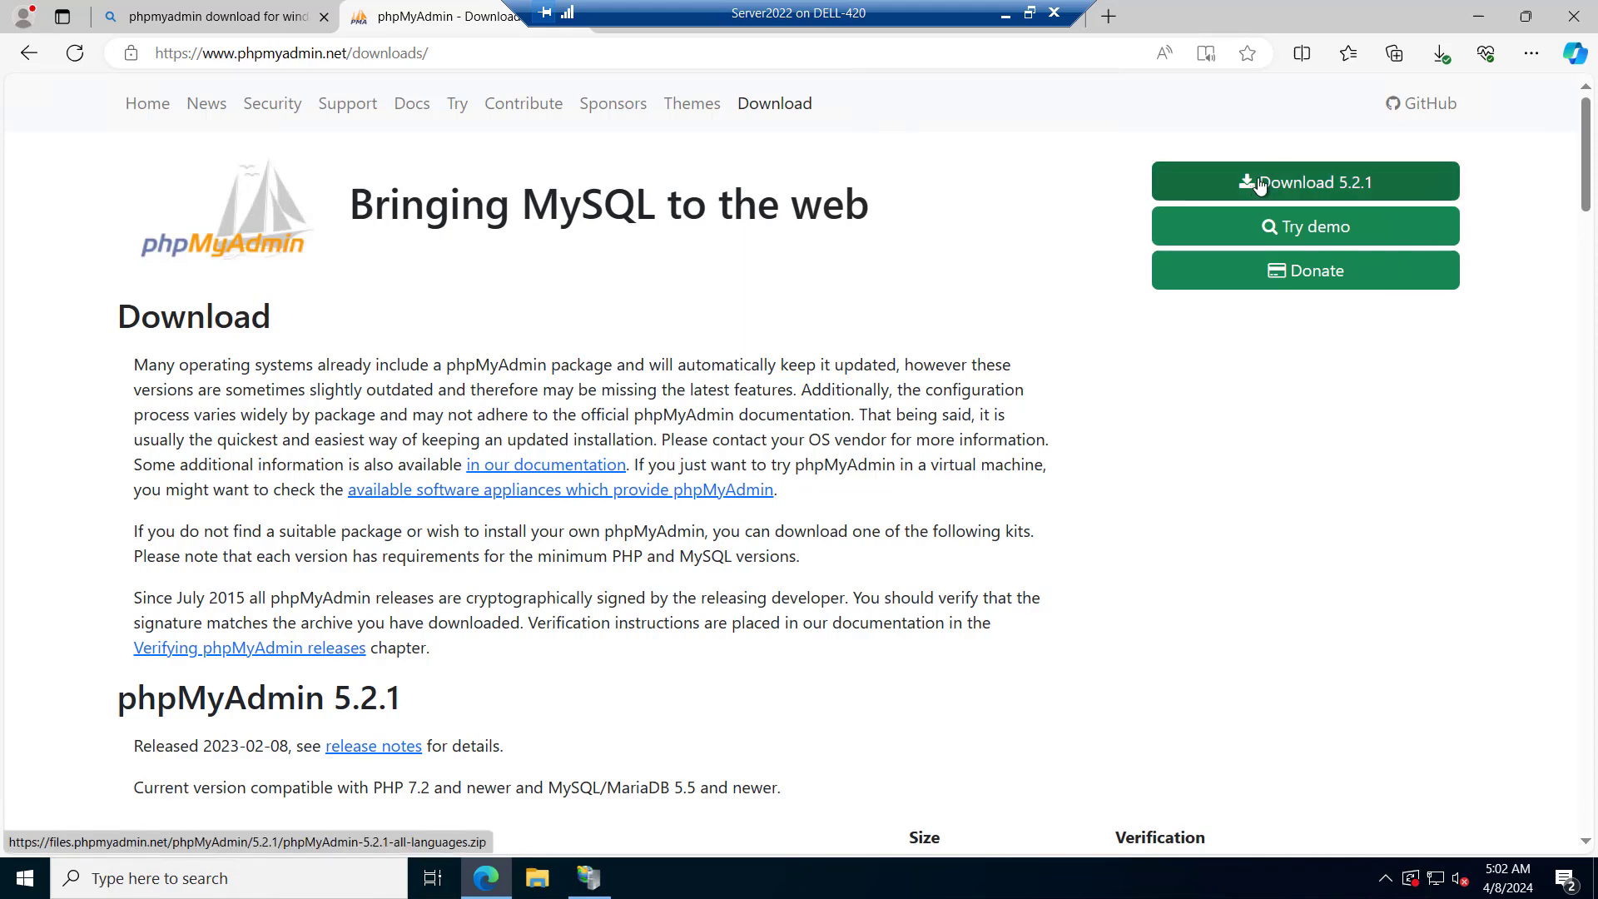
{"action": "left_click", "coordinate": [1305, 182]}
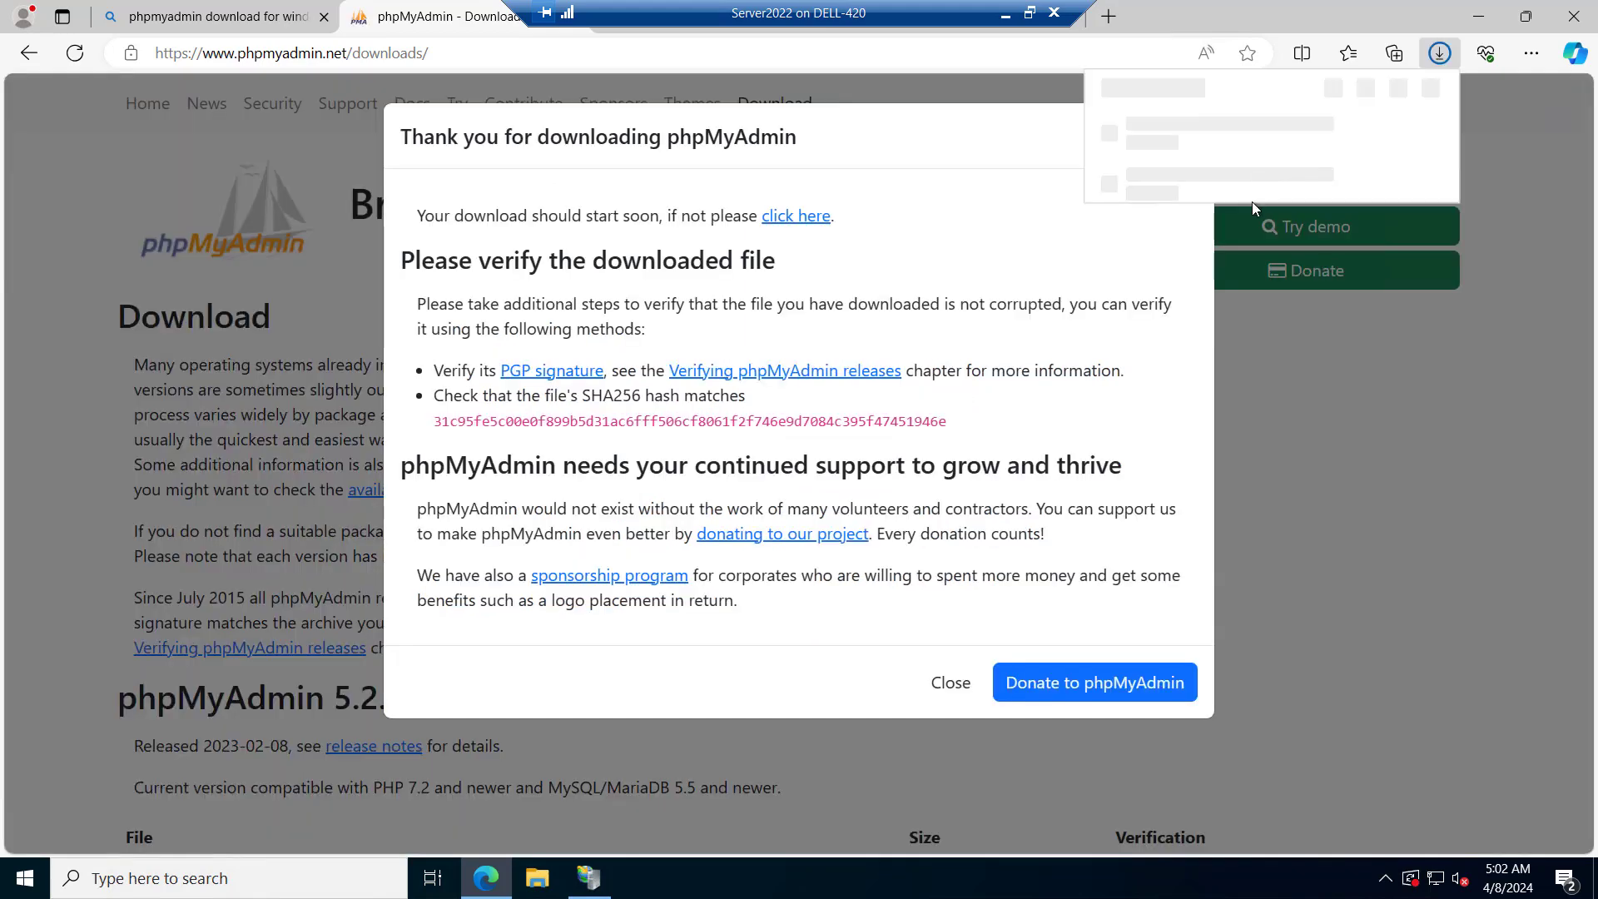
{"action": "left_click", "coordinate": [949, 682]}
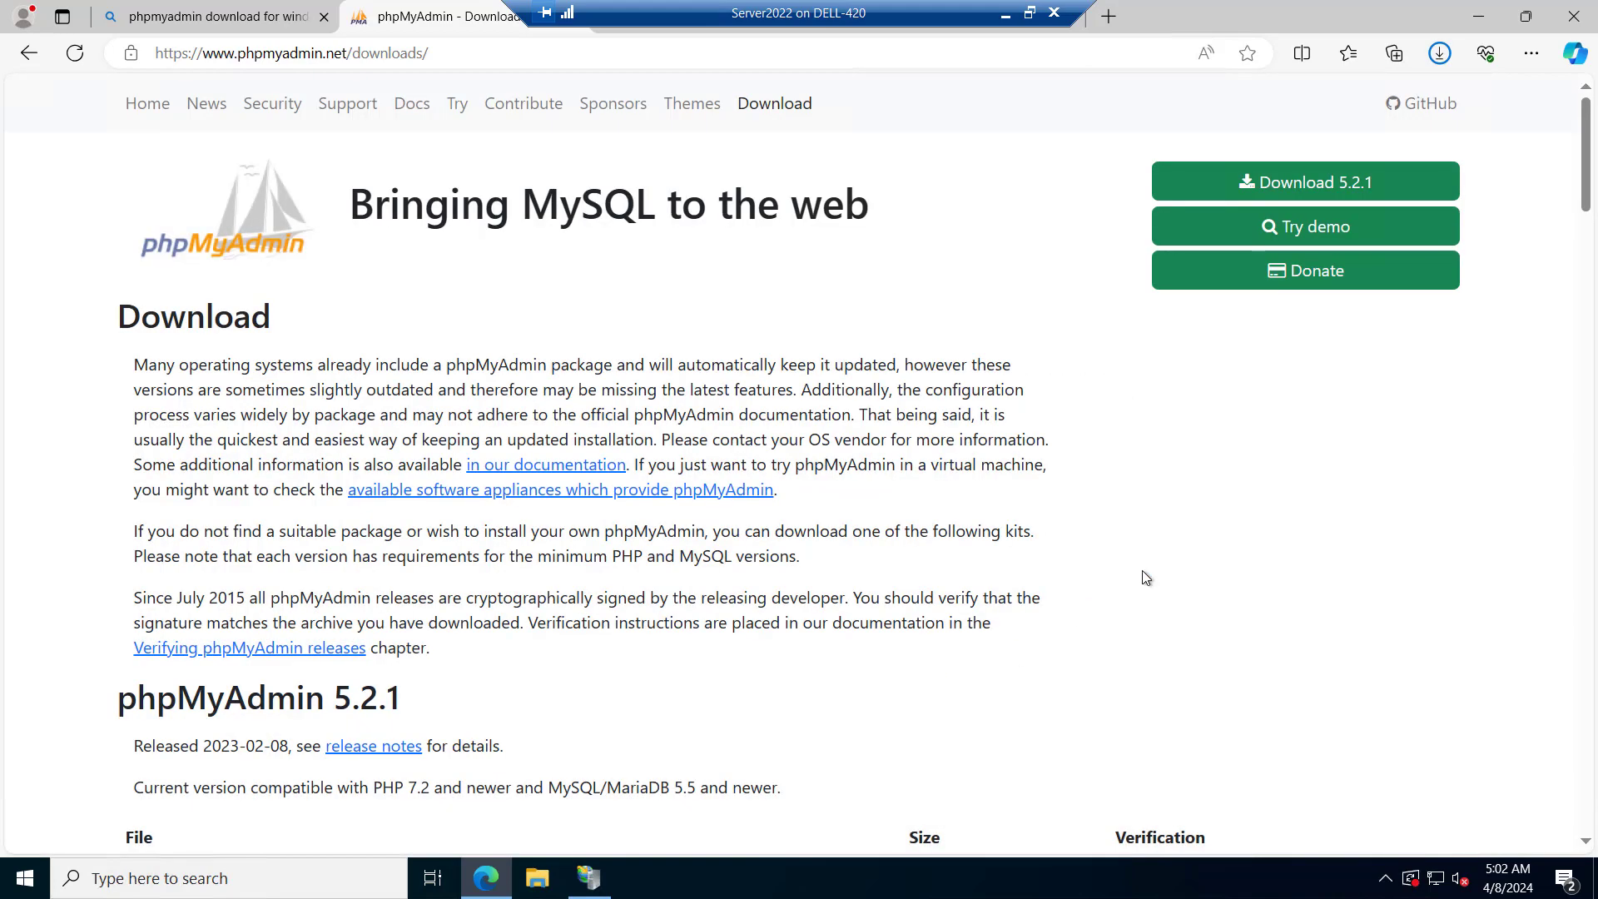
{"action": "left_click", "coordinate": [1440, 53]}
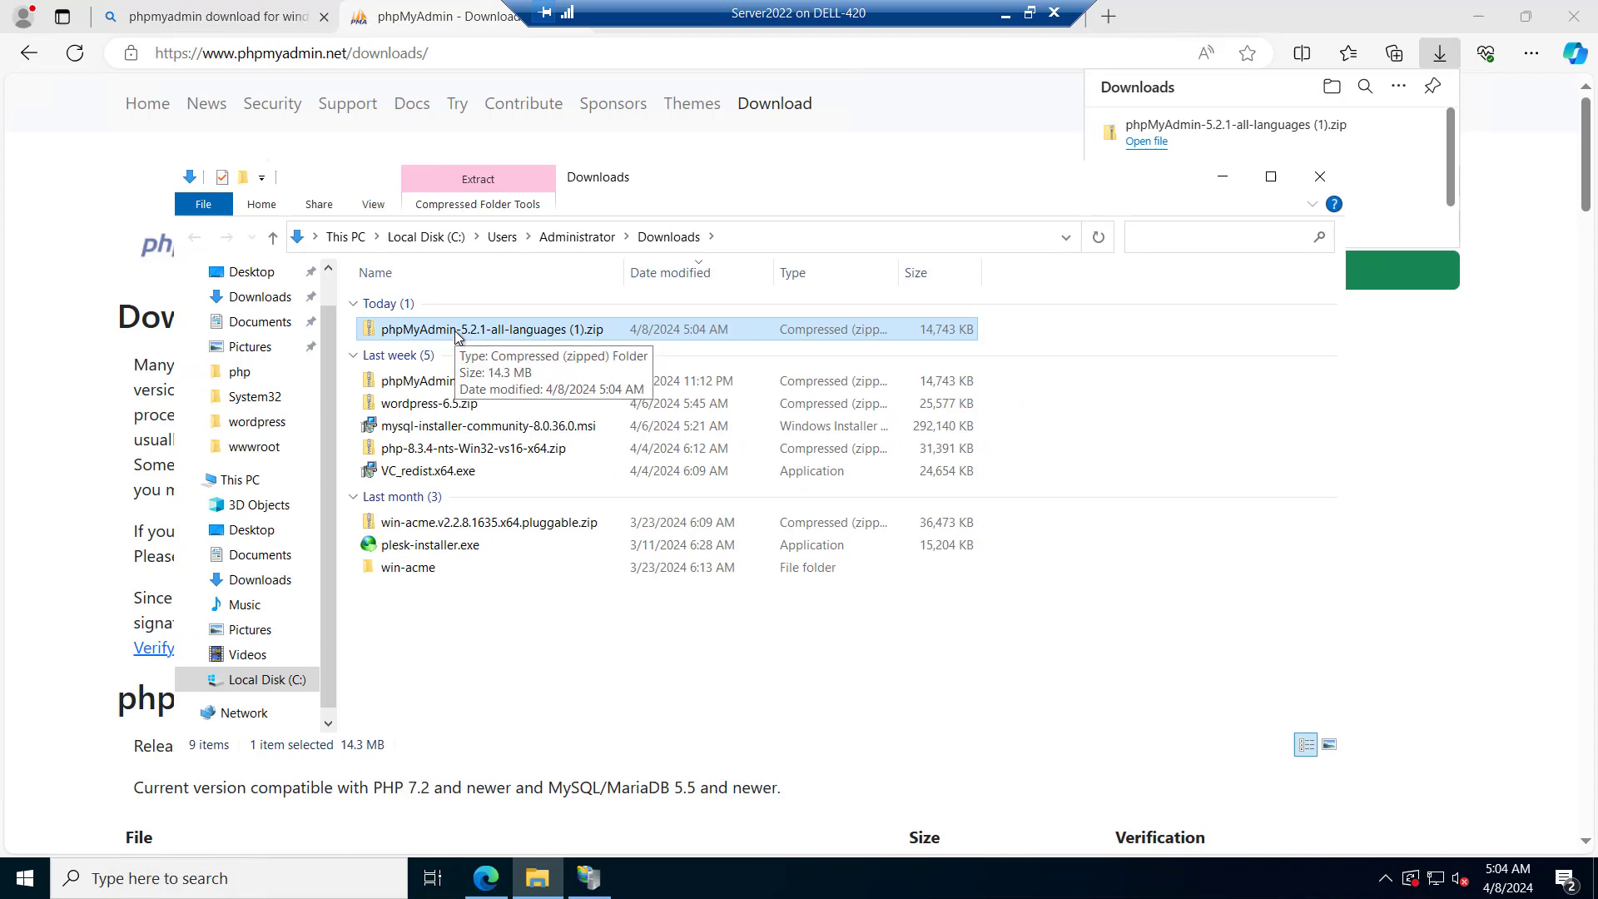
Extract the phpMyAdmin 5.2.1 zip into C:\inetpub\wwwroot using Extract All.
{"action": "right_click", "coordinate": [492, 328]}
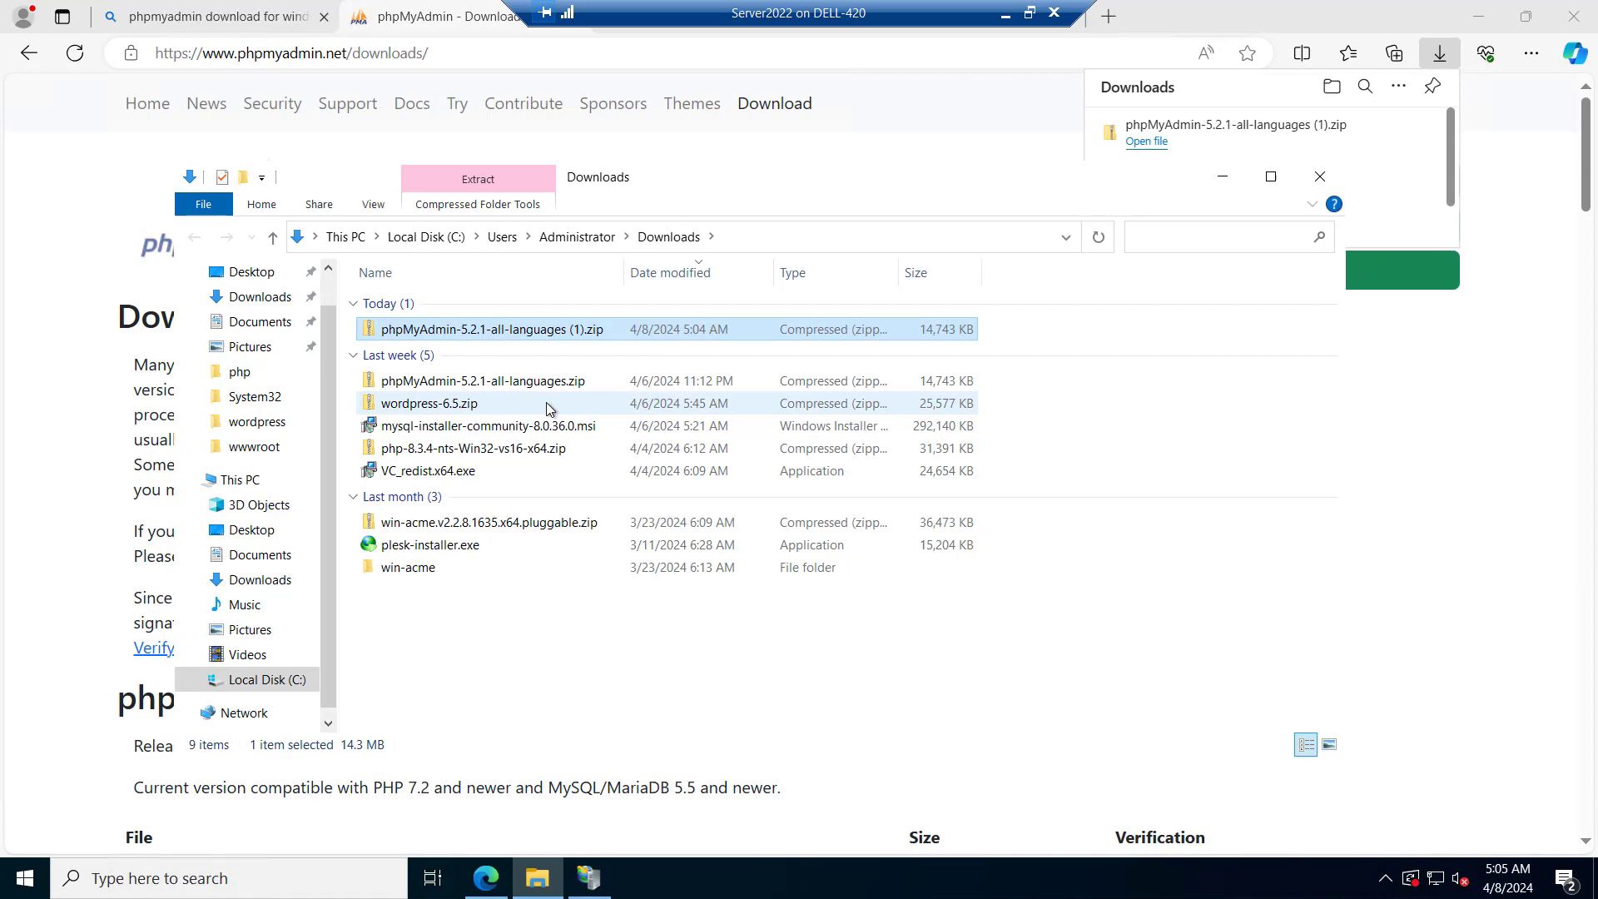
{"action": "left_click", "coordinate": [478, 178]}
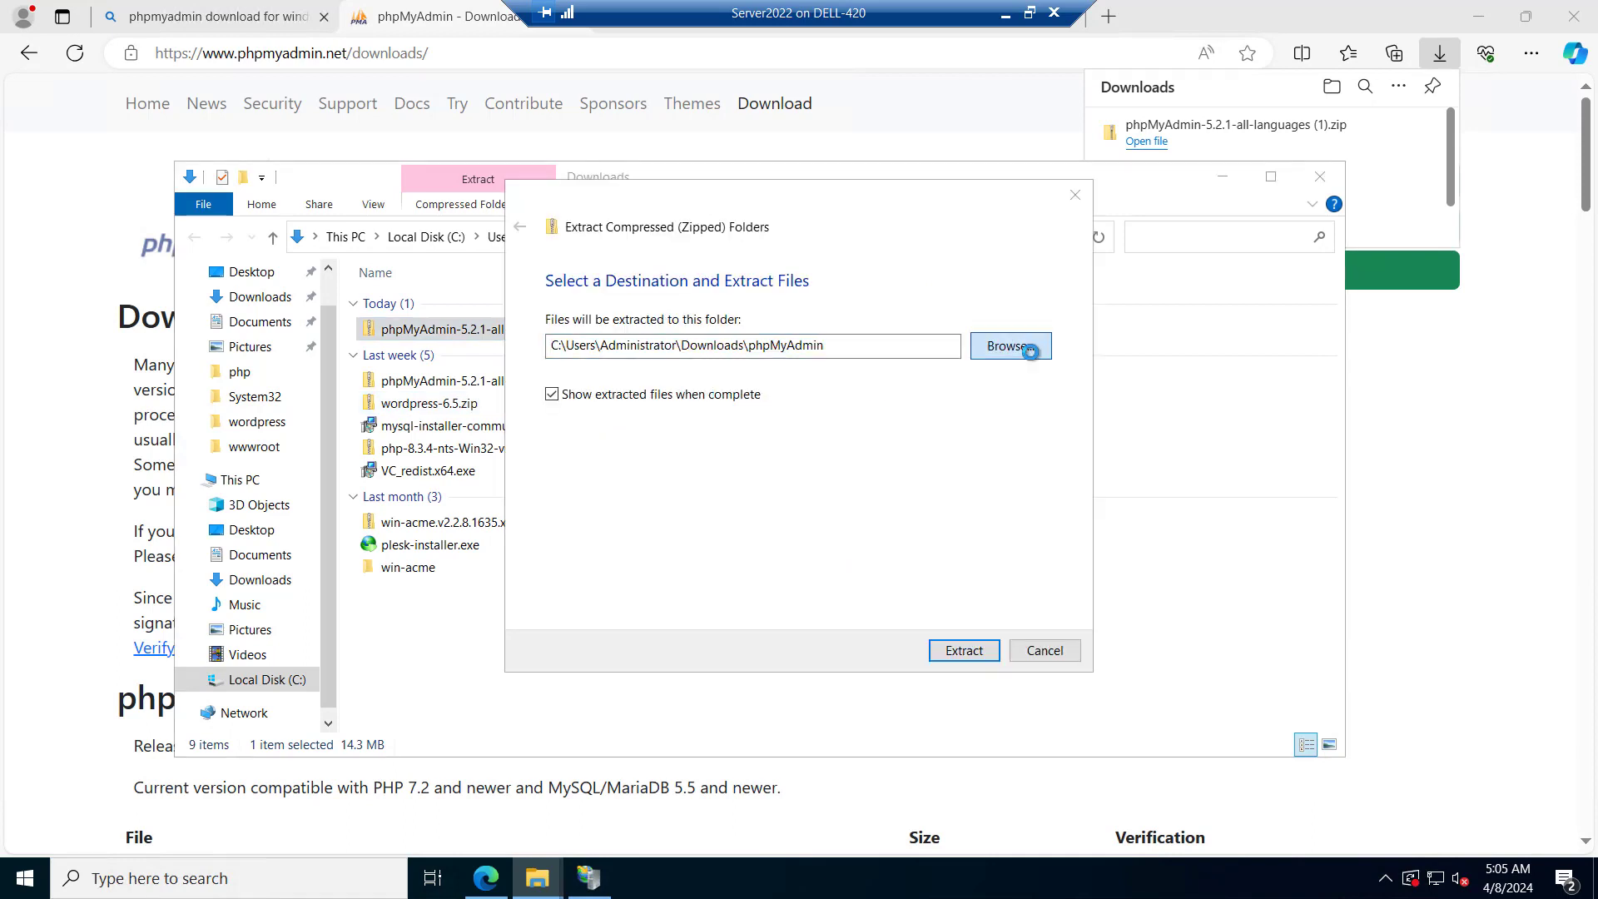
{"action": "left_click", "coordinate": [1007, 347]}
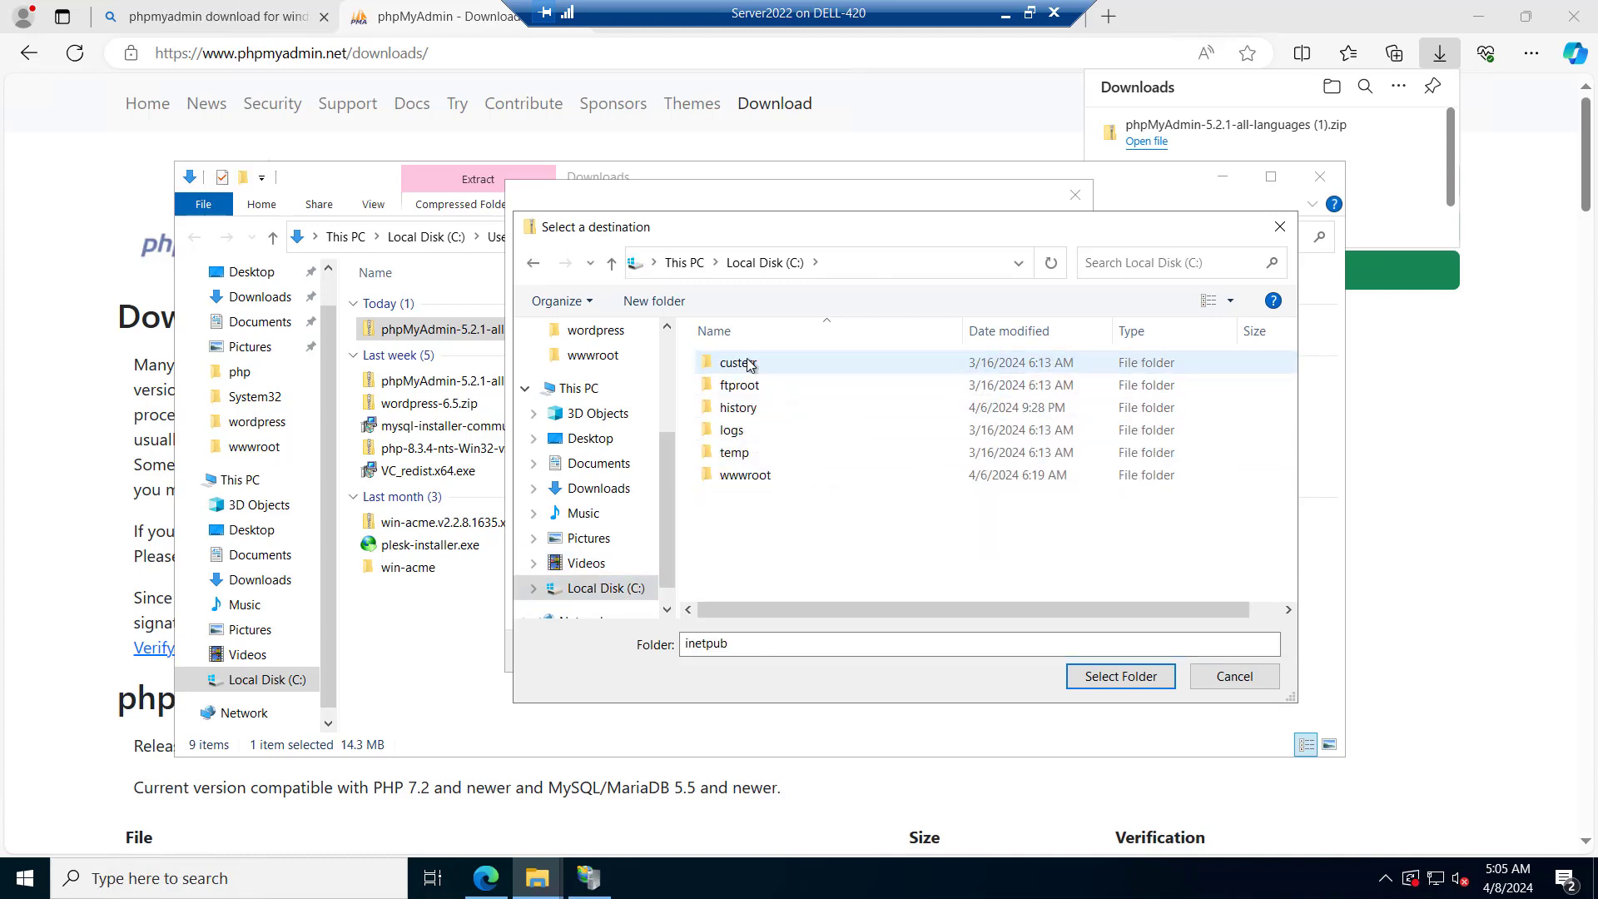
{"action": "double_click", "coordinate": [746, 475]}
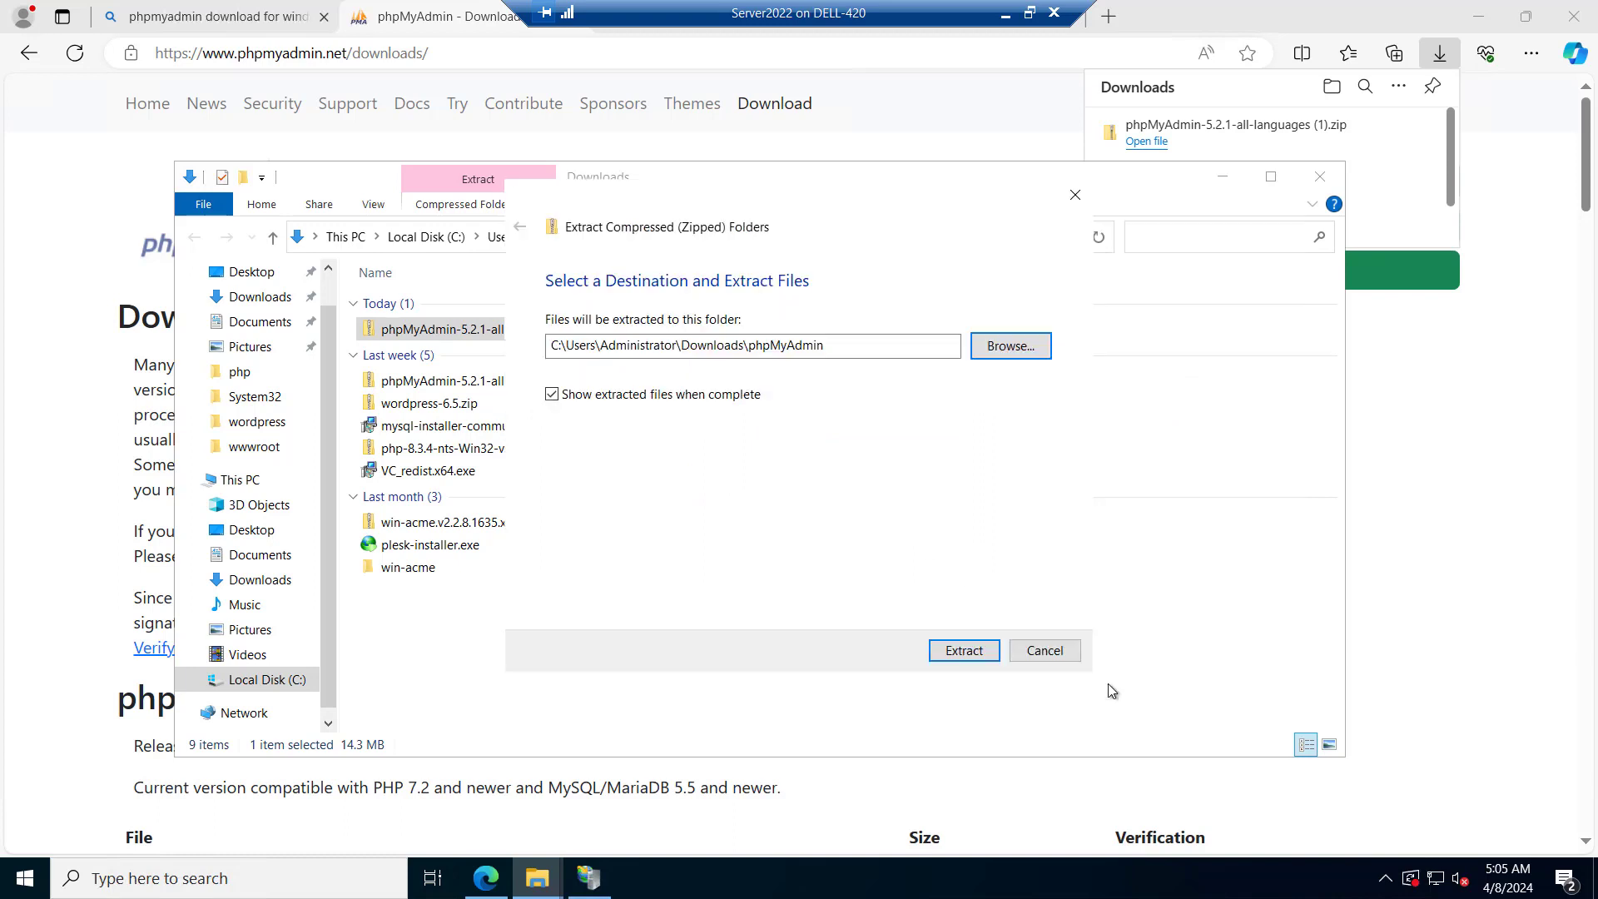
{"action": "type", "text": "C:\\inetpub\\wwwroot"}
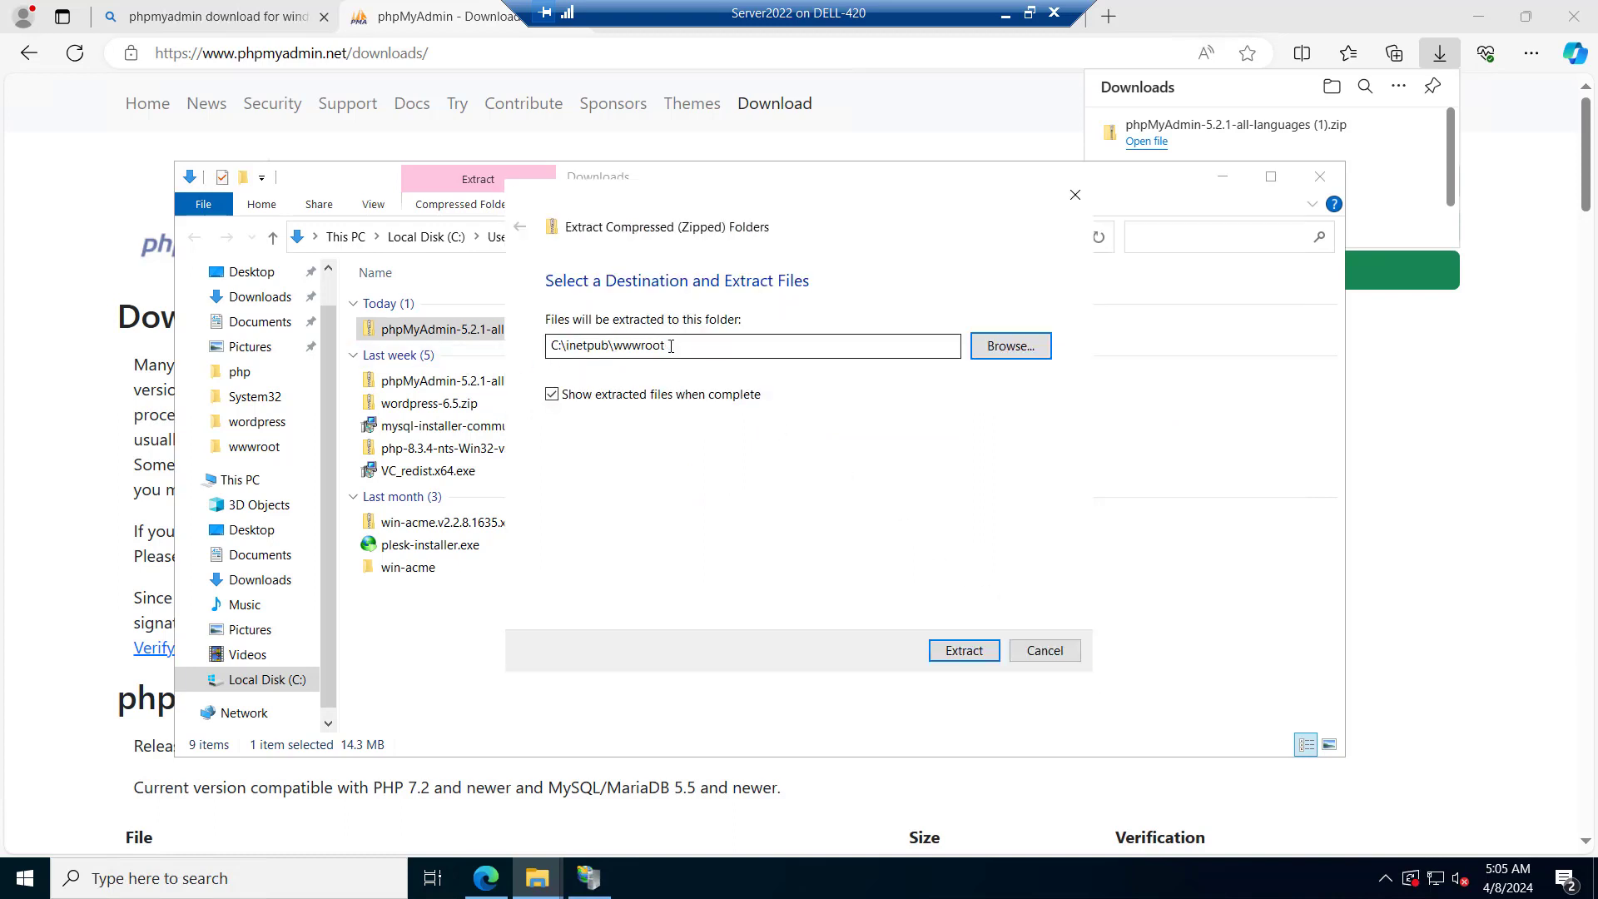
{"action": "left_click", "coordinate": [960, 651]}
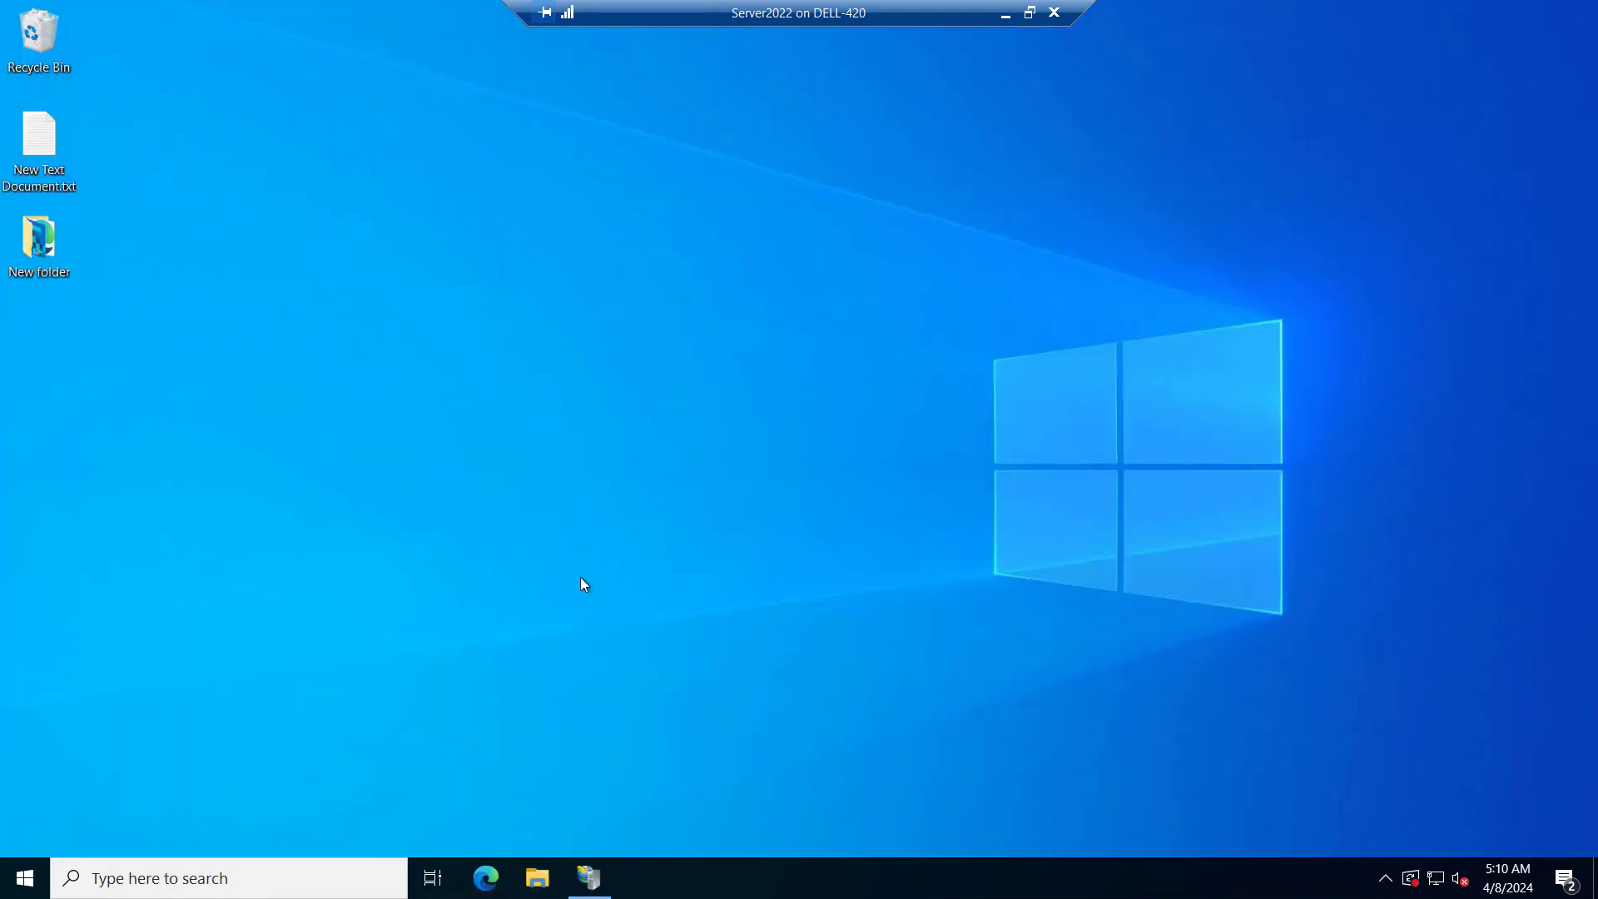
Browse the phpMyAdmin folder under Default Web Site over http (*:80) from IIS Manager.
{"action": "left_click", "coordinate": [588, 877]}
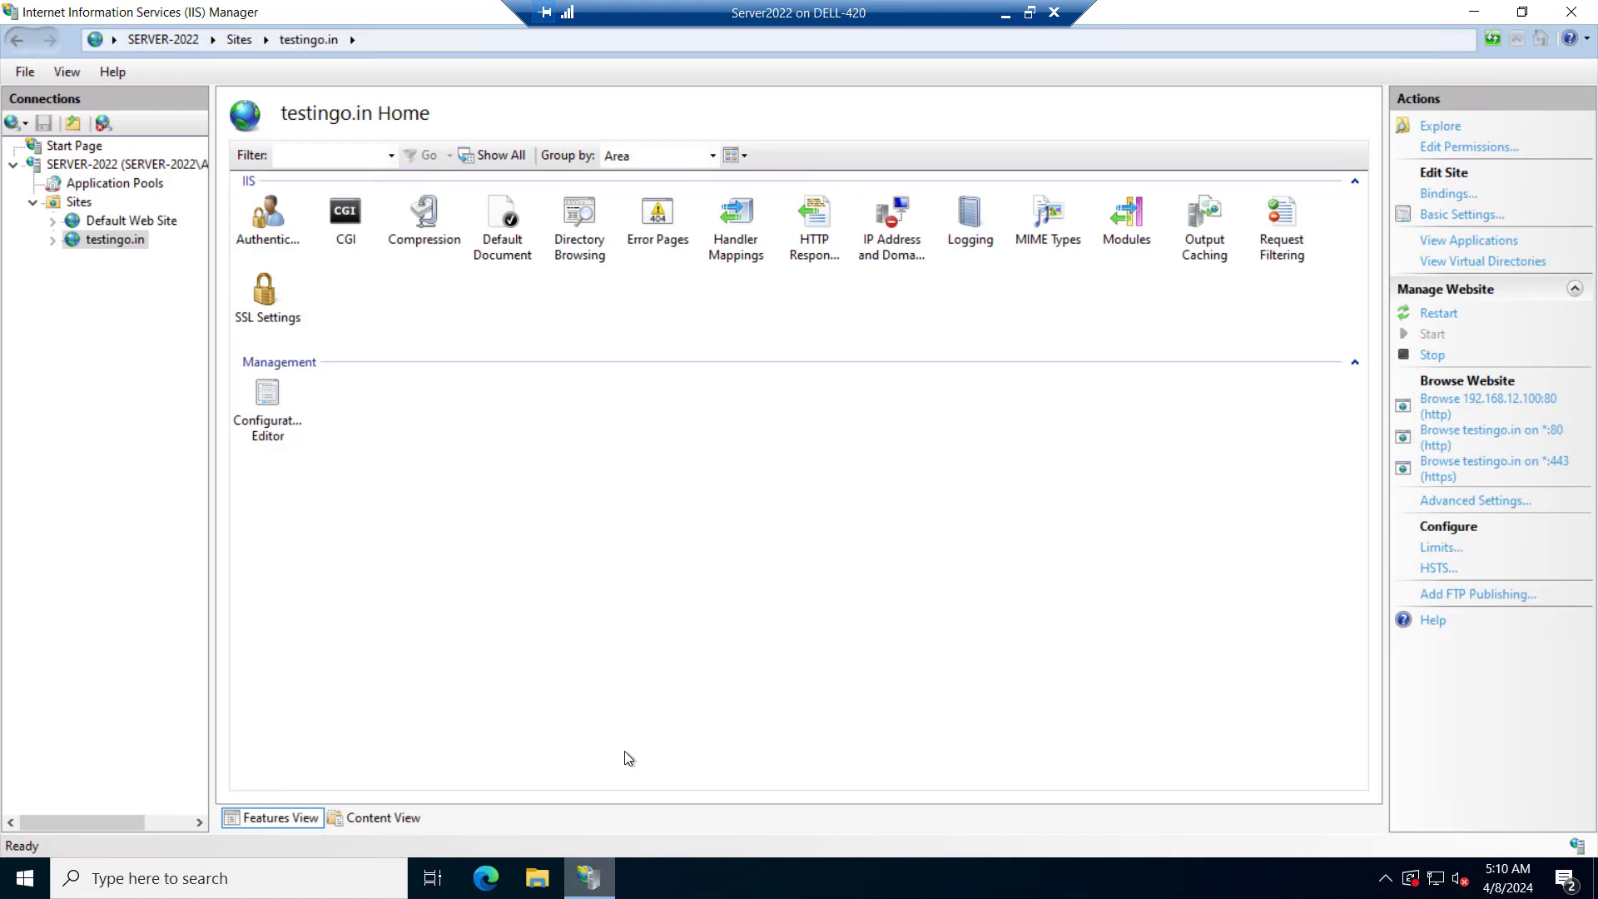
{"action": "left_click", "coordinate": [34, 220]}
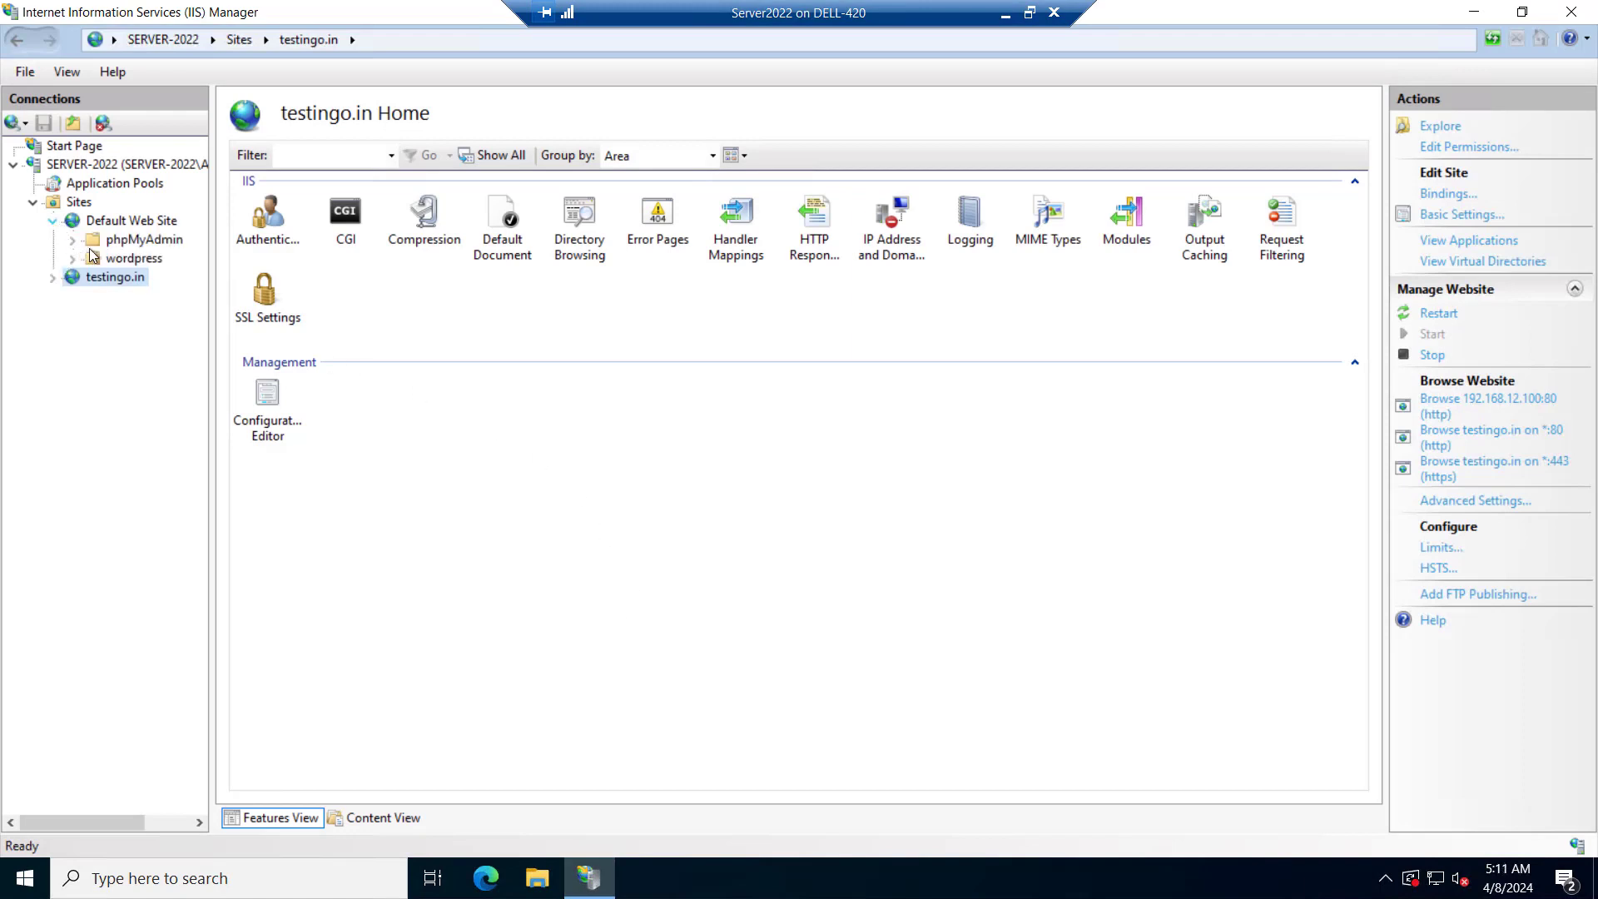
{"action": "mouse_move", "coordinate": [146, 240]}
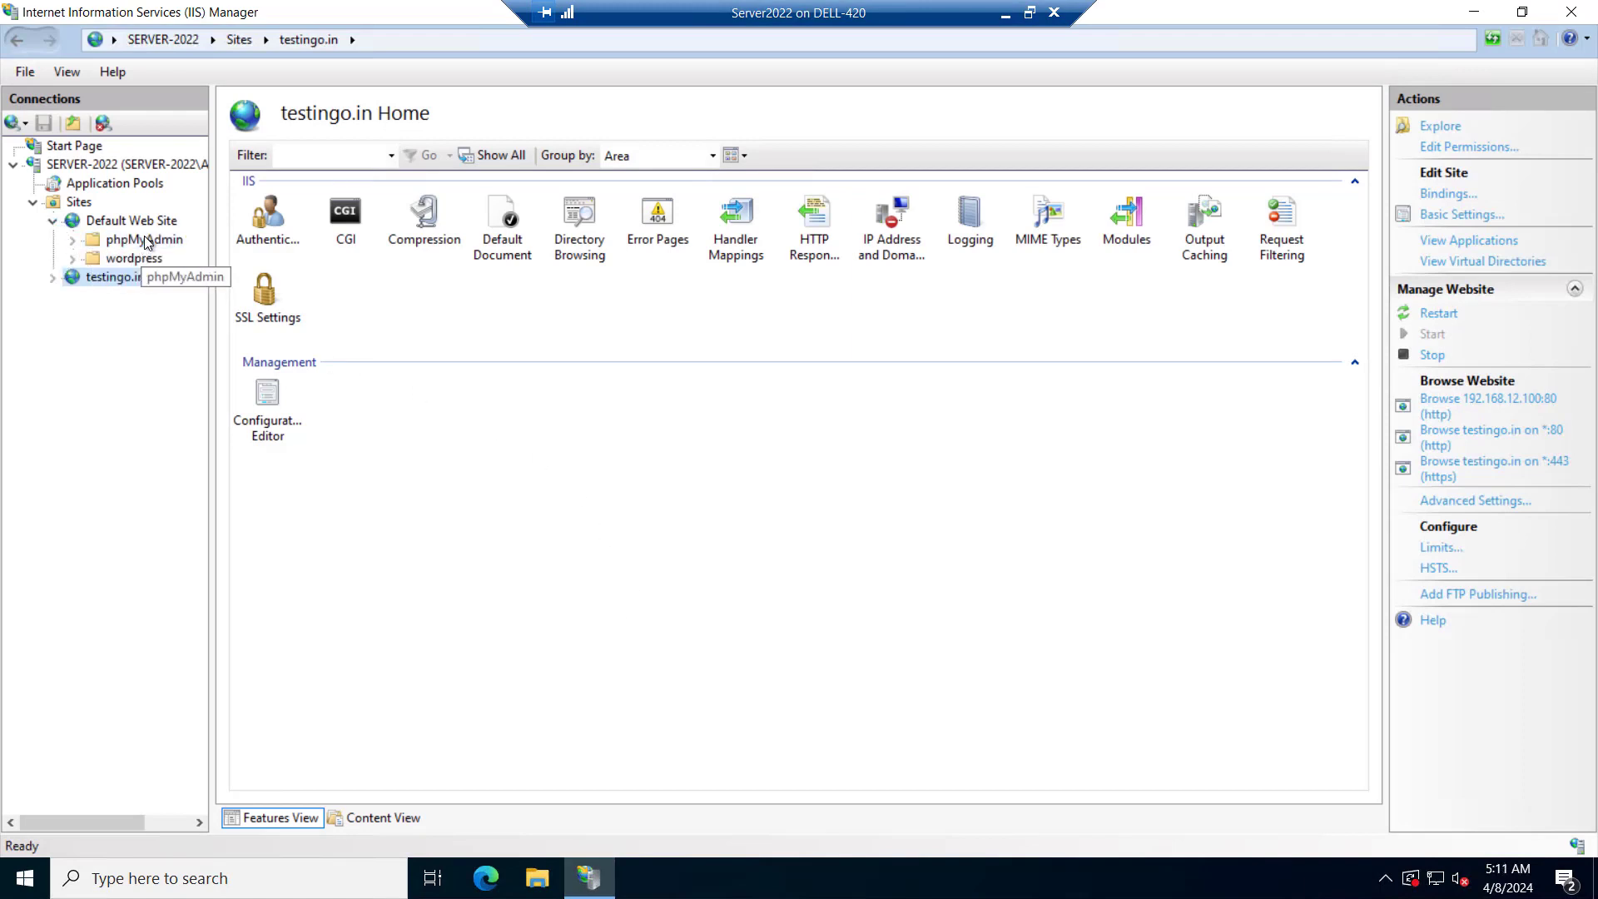
{"action": "left_click", "coordinate": [143, 240]}
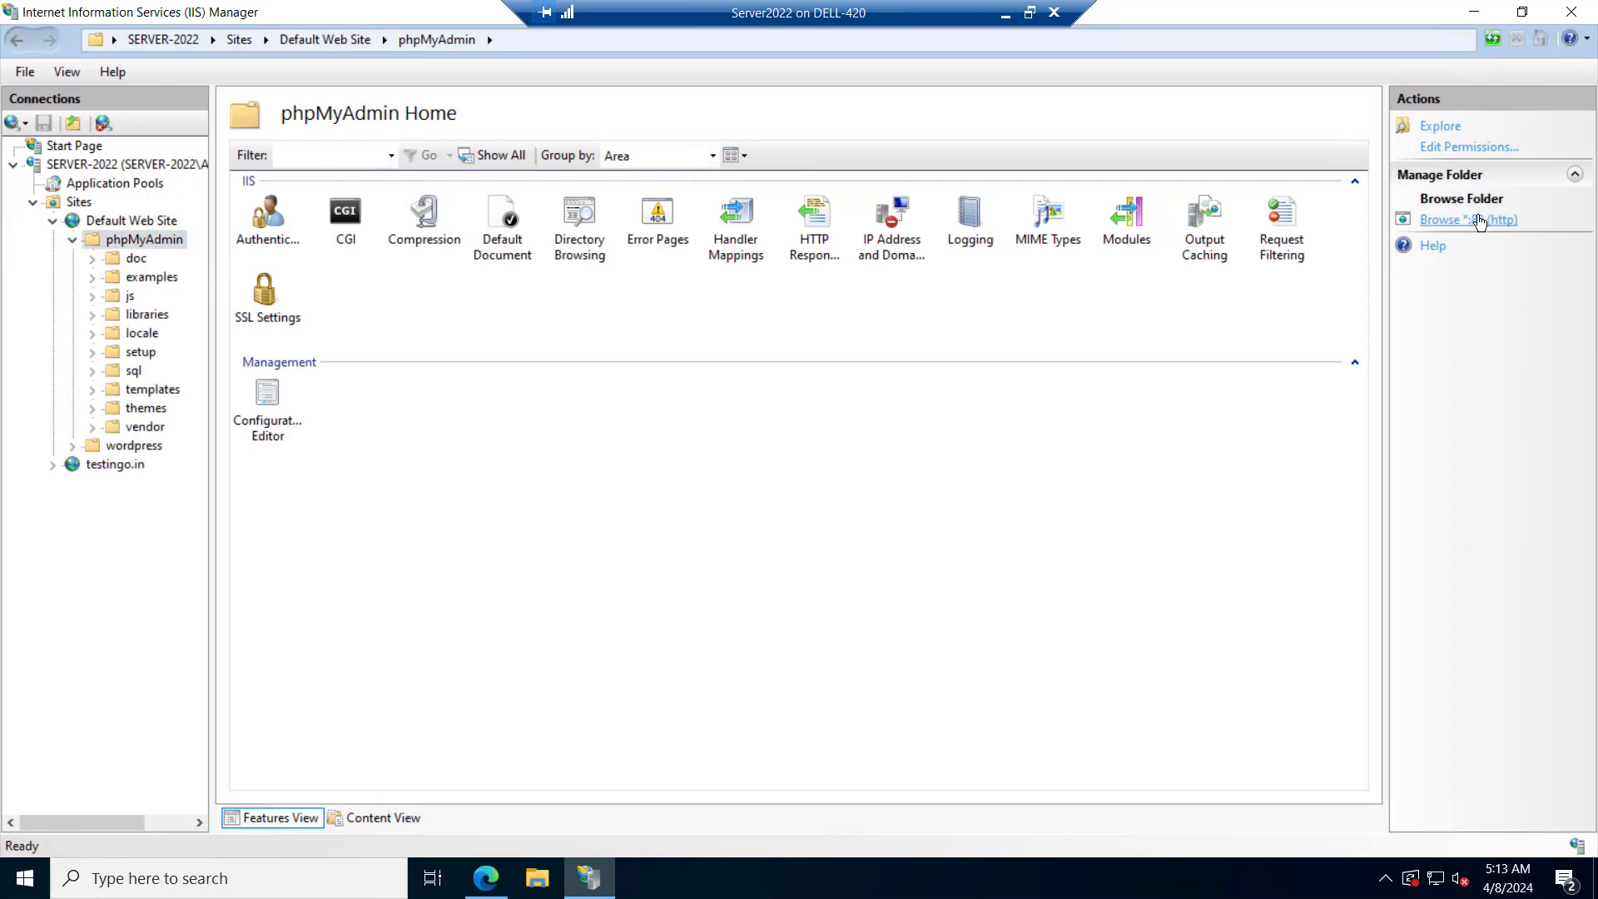
{"action": "left_click", "coordinate": [1468, 219]}
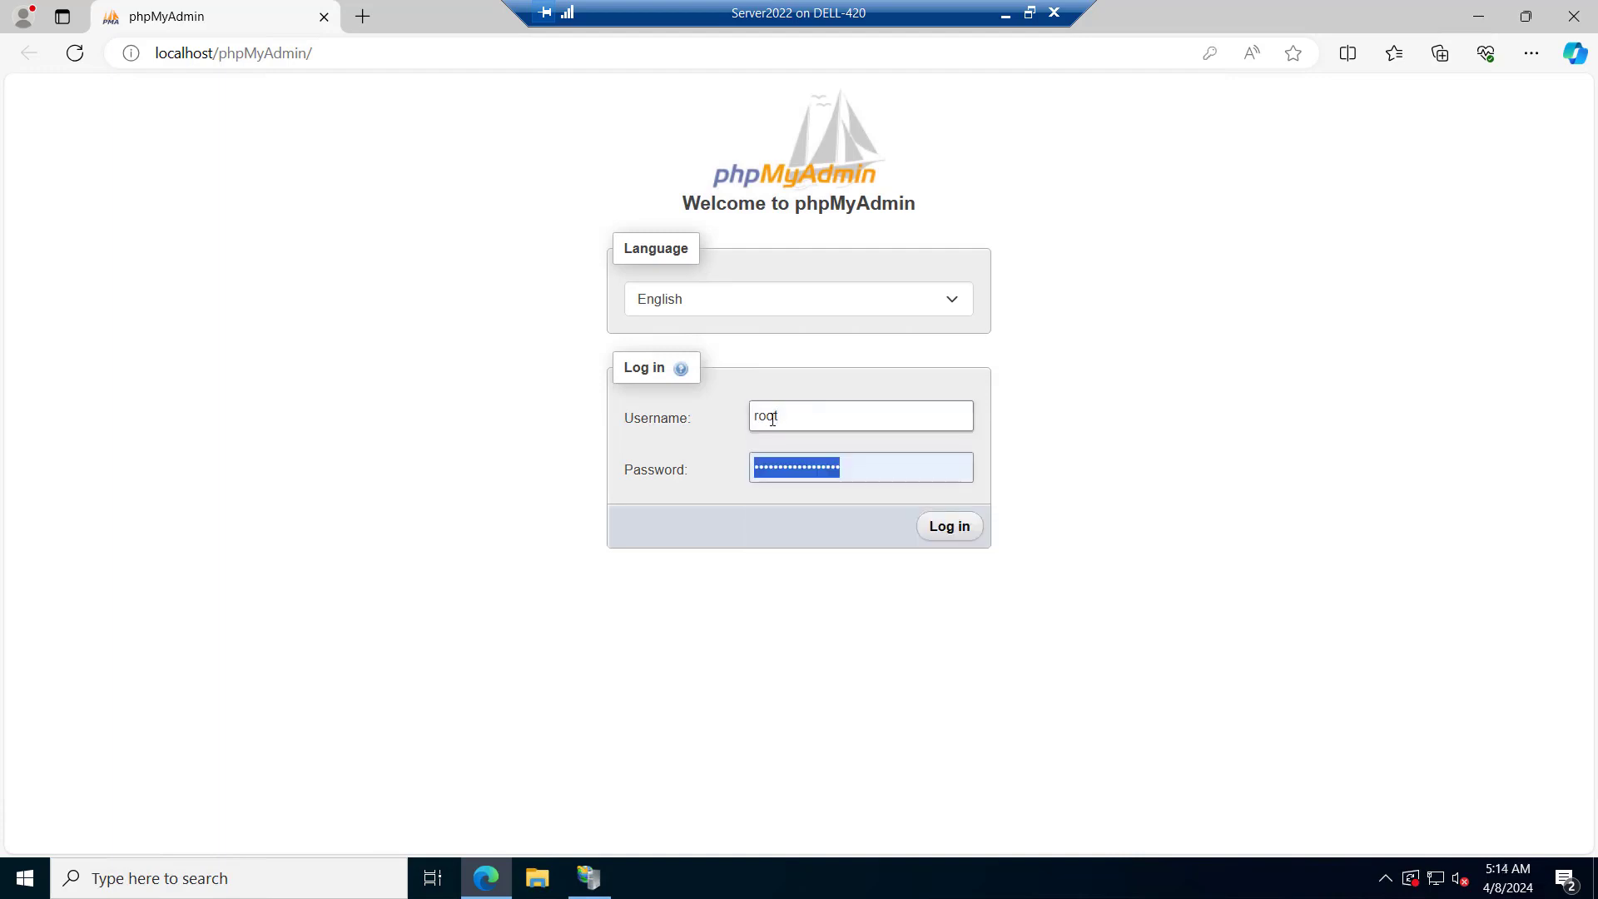
Log in to phpMyAdmin as root and list the wordpress database's 12 tables, then view wp_links.
{"action": "left_click", "coordinate": [948, 526]}
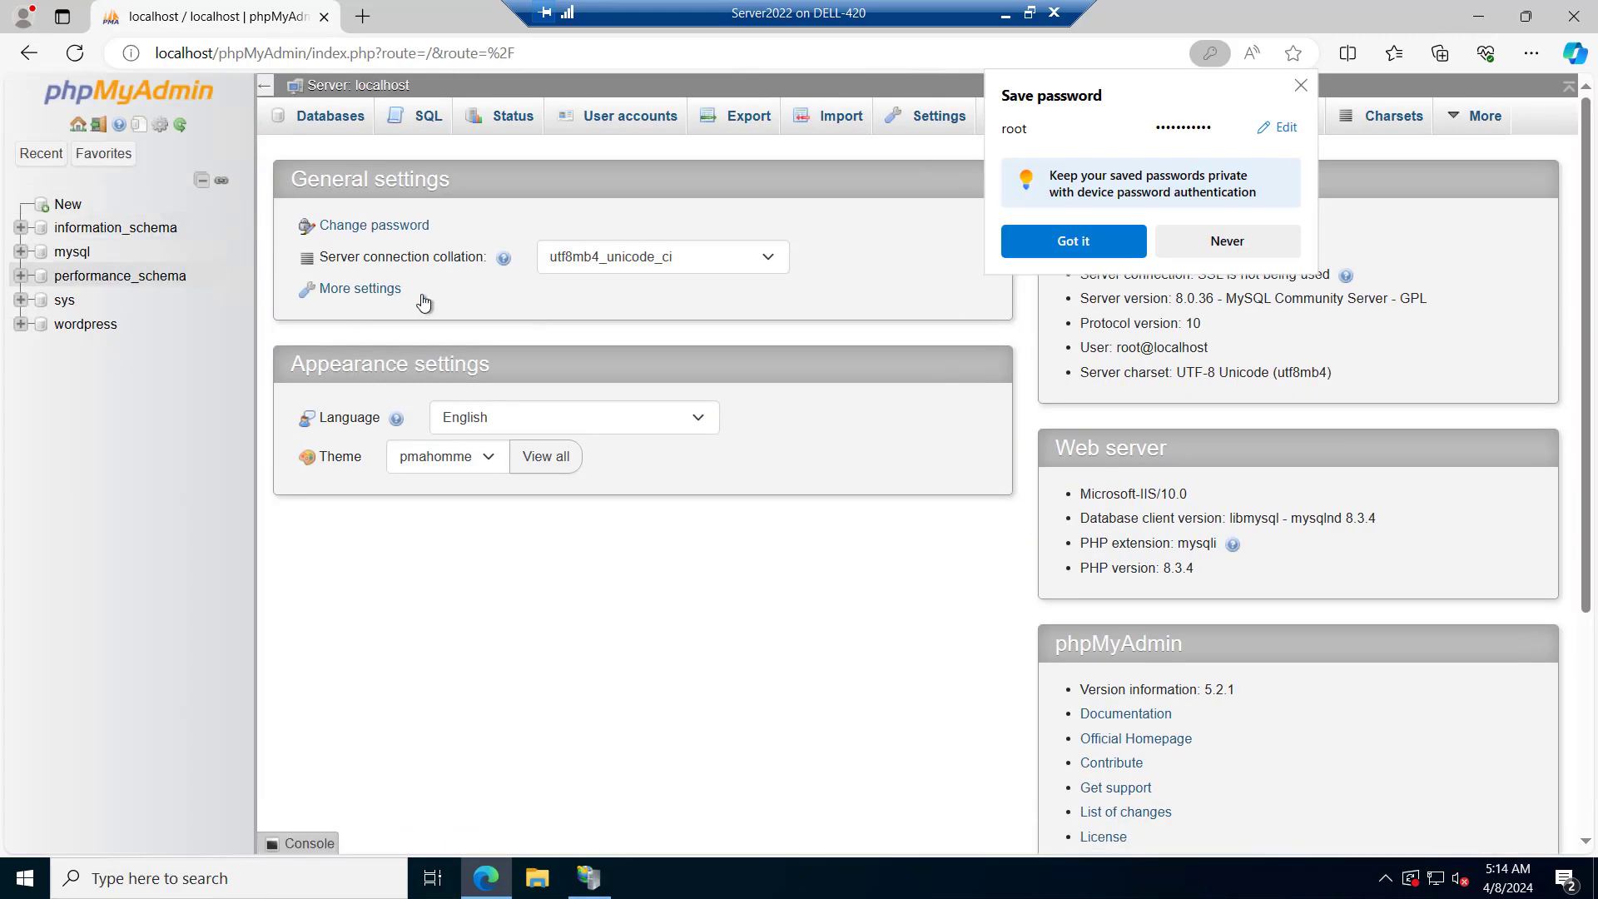
{"action": "left_click", "coordinate": [85, 323]}
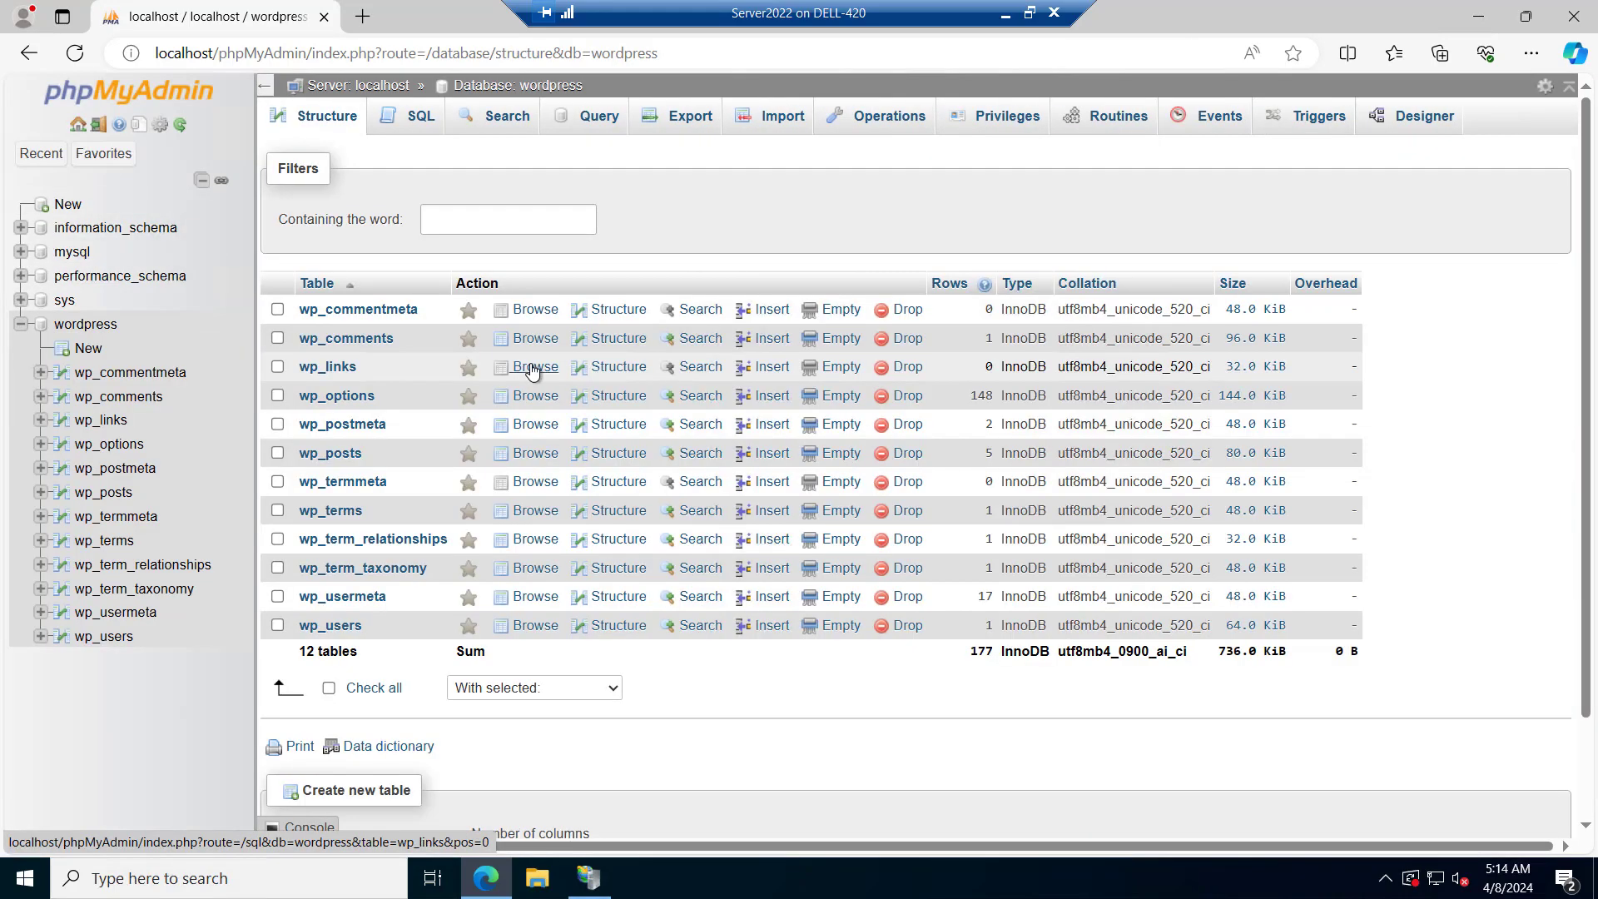
{"action": "left_click", "coordinate": [699, 366]}
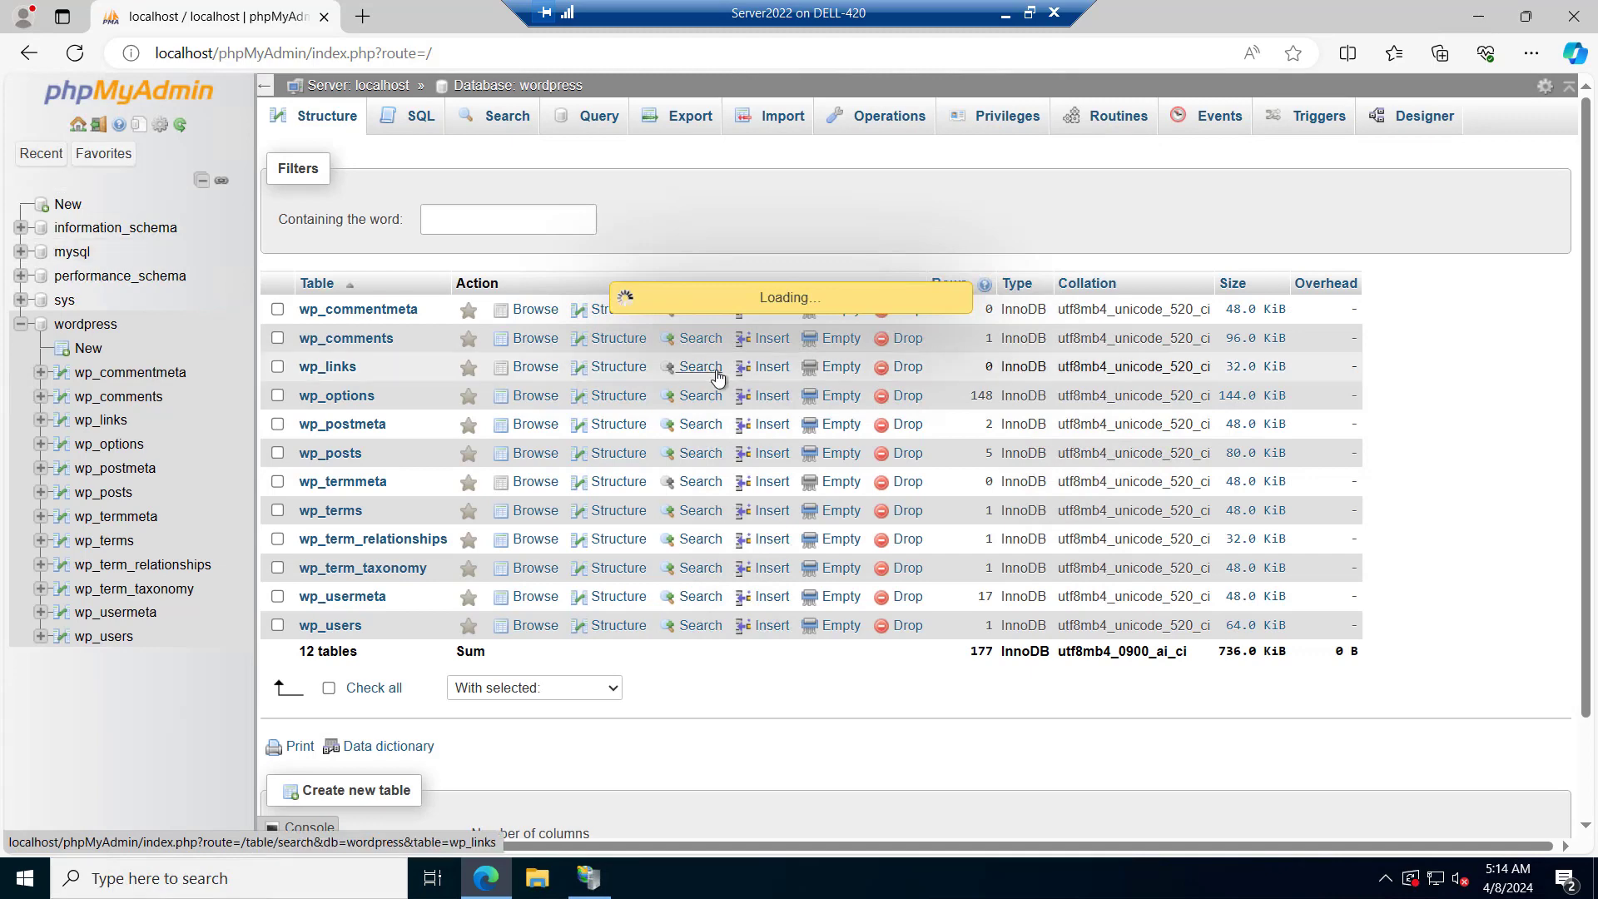